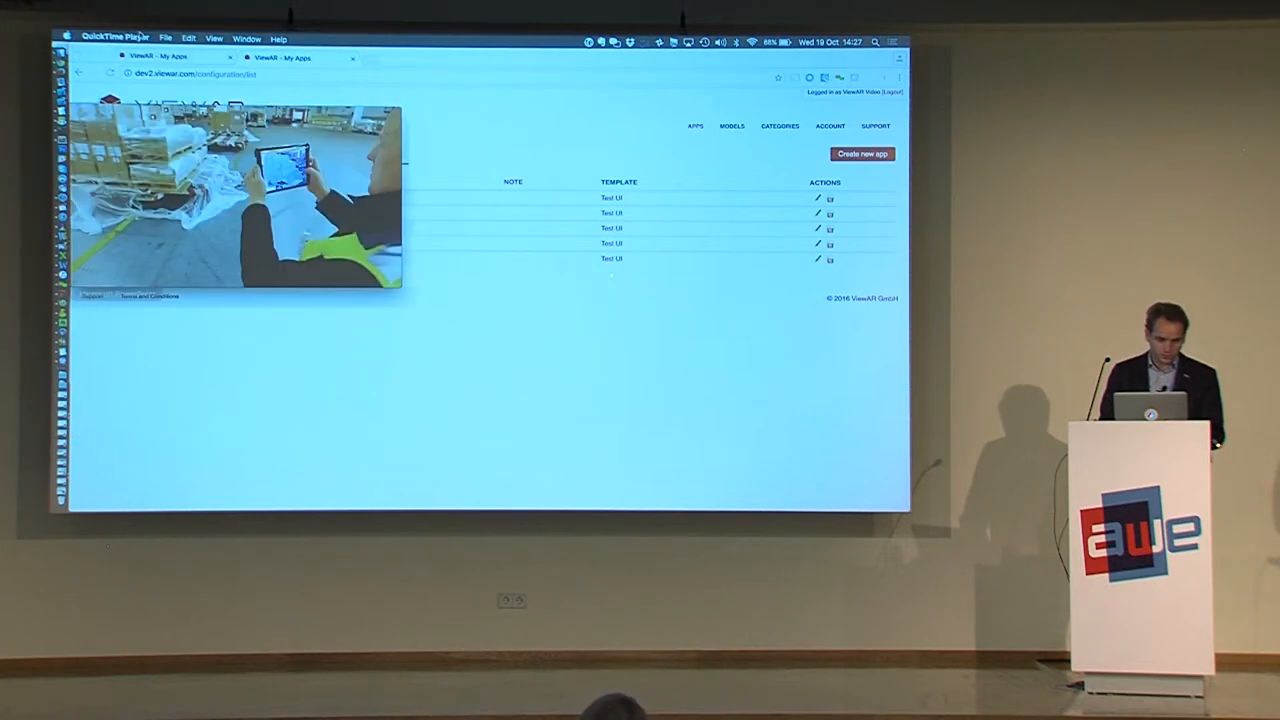
- Start a new movie recording sourced from the connected iPad's screen
click(164, 38)
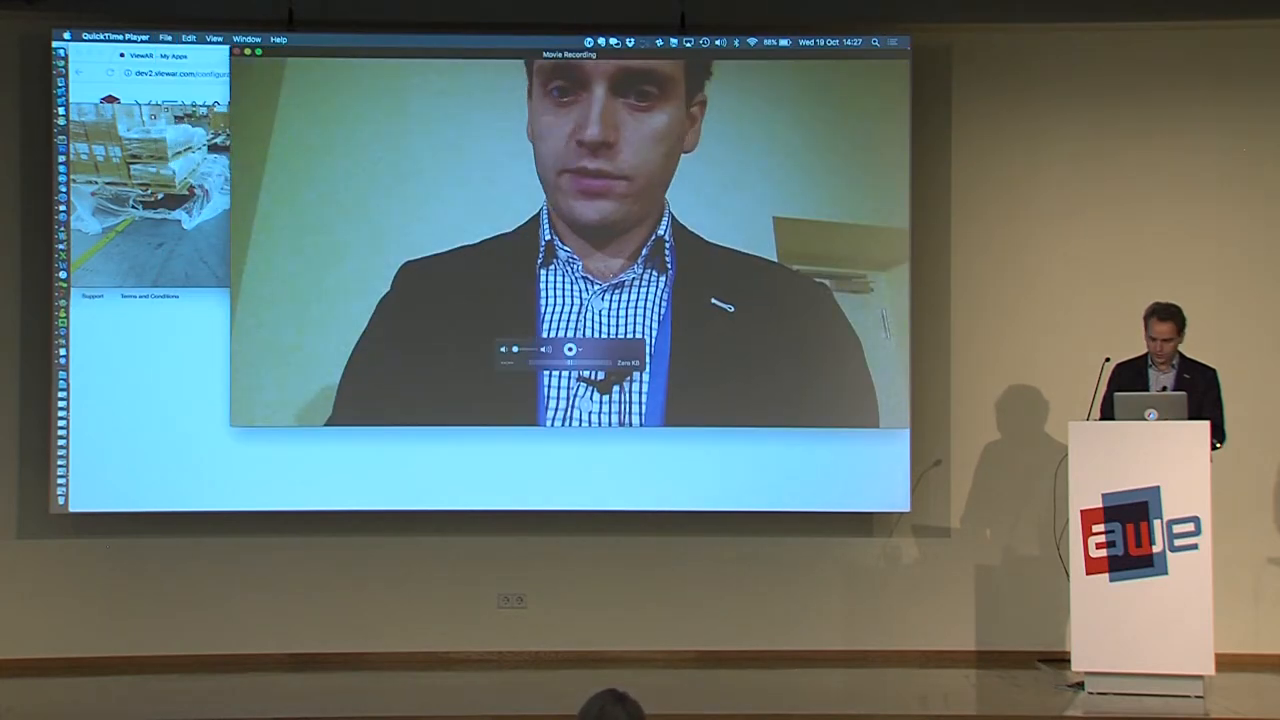
click(570, 348)
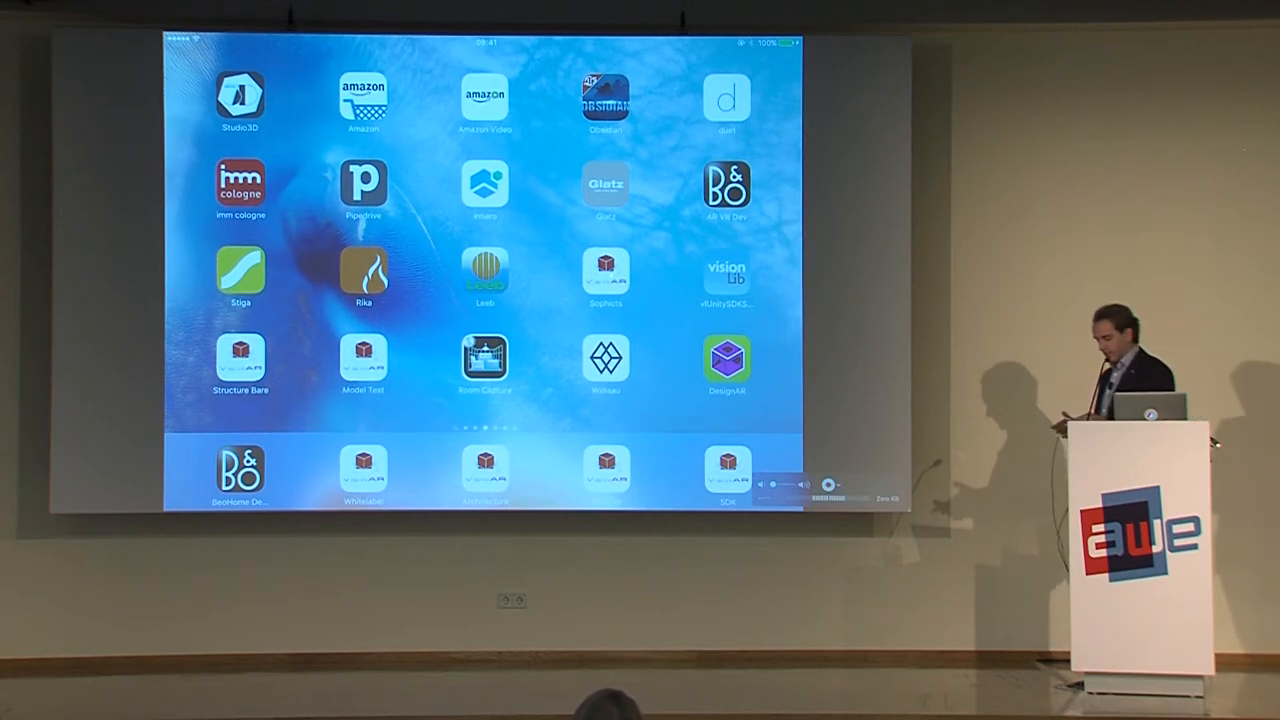
- Place a BeoVision Avant on a floor stand in the B&O app's camera view and freeze it
click(240, 470)
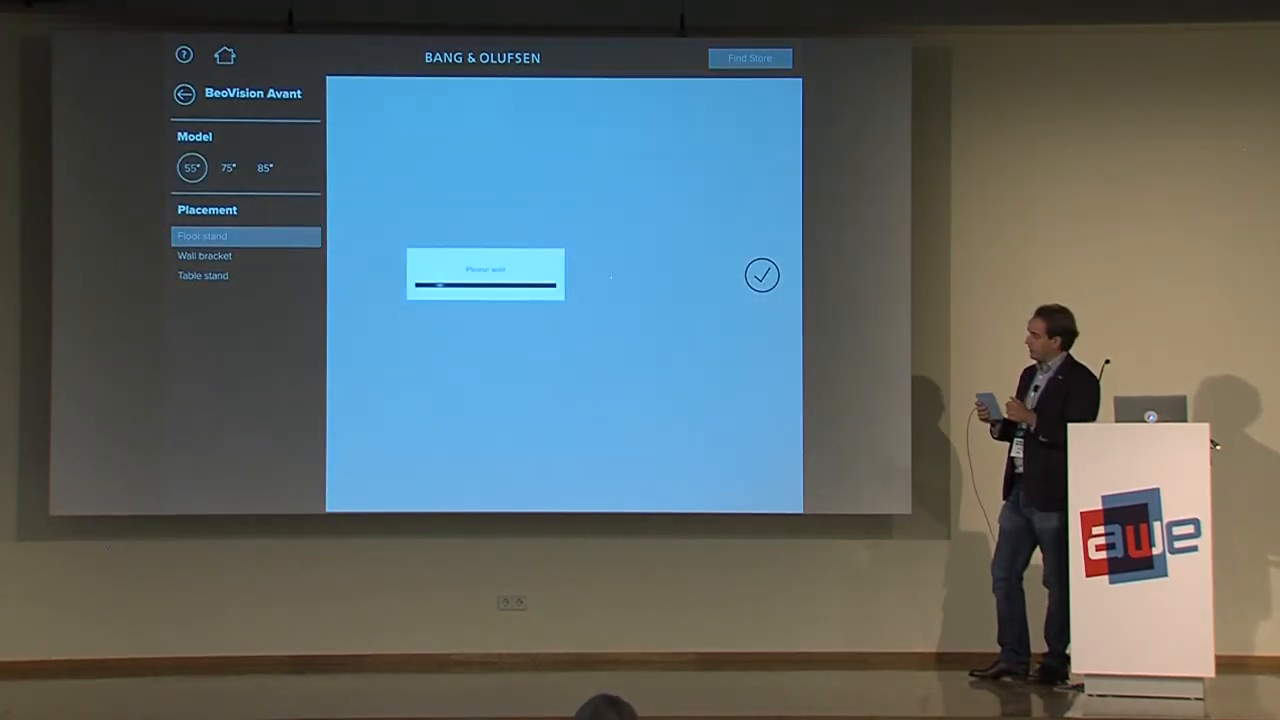
click(228, 168)
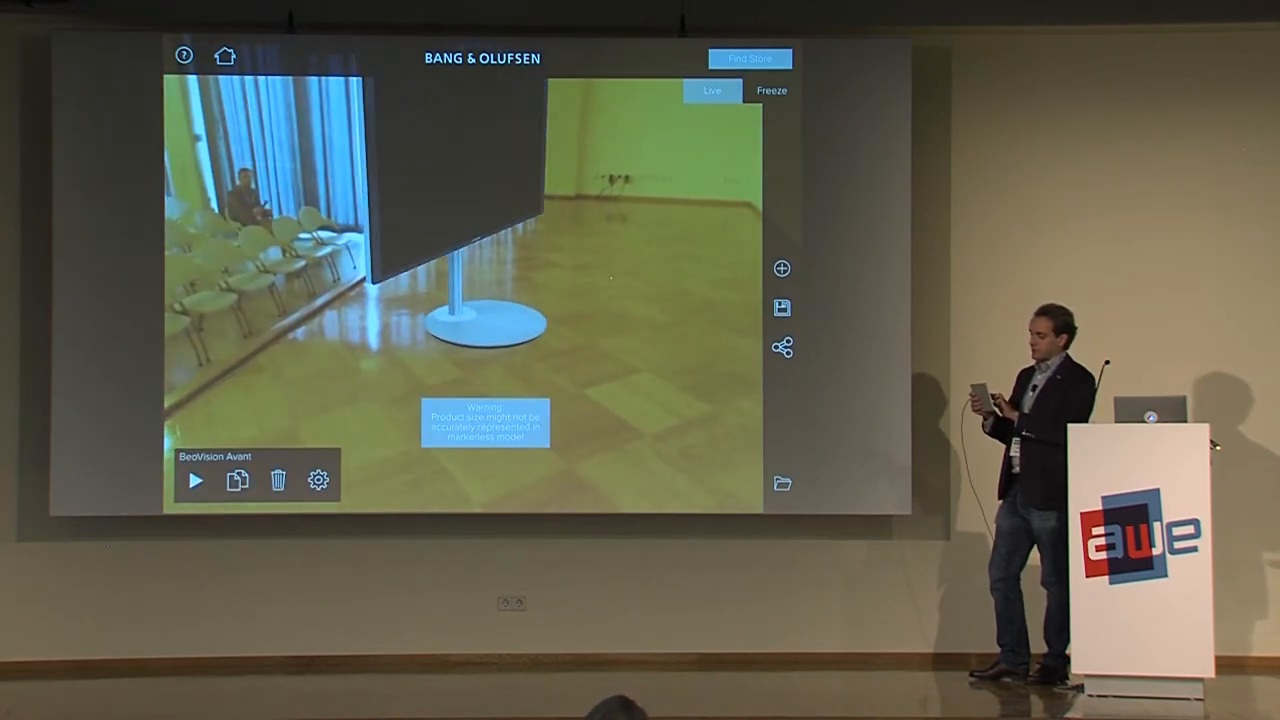
click(196, 480)
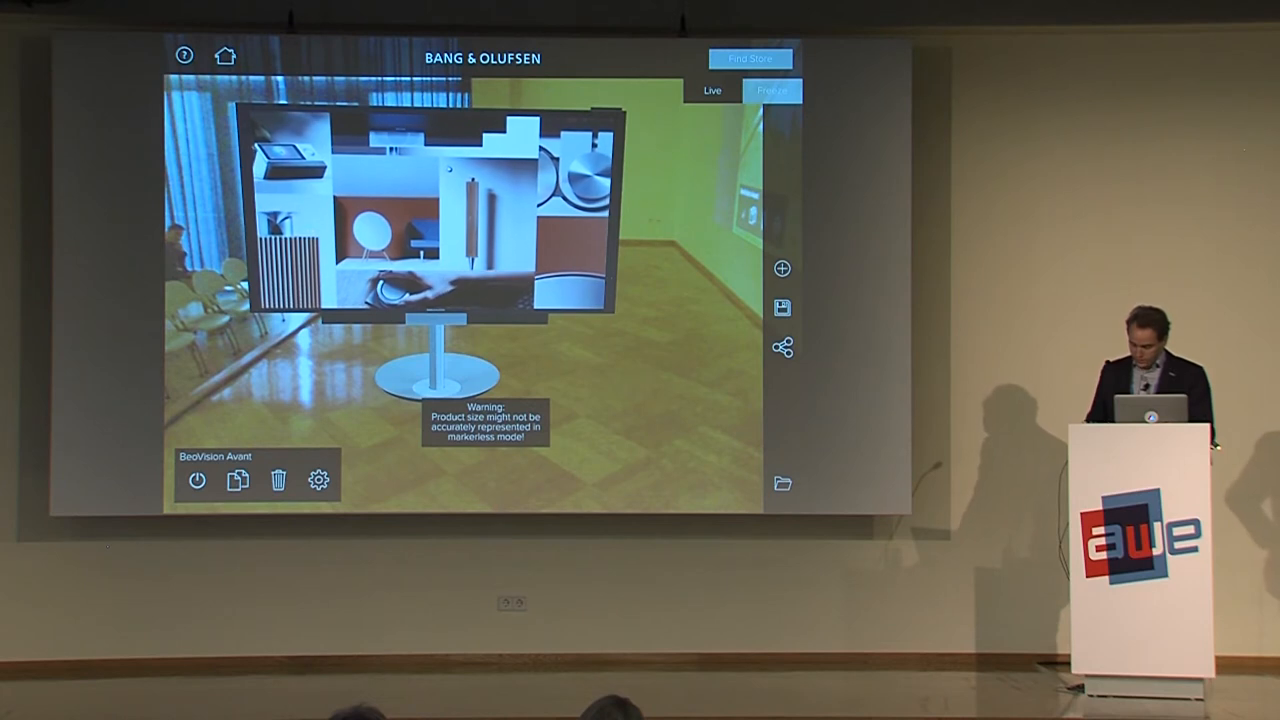
click(196, 480)
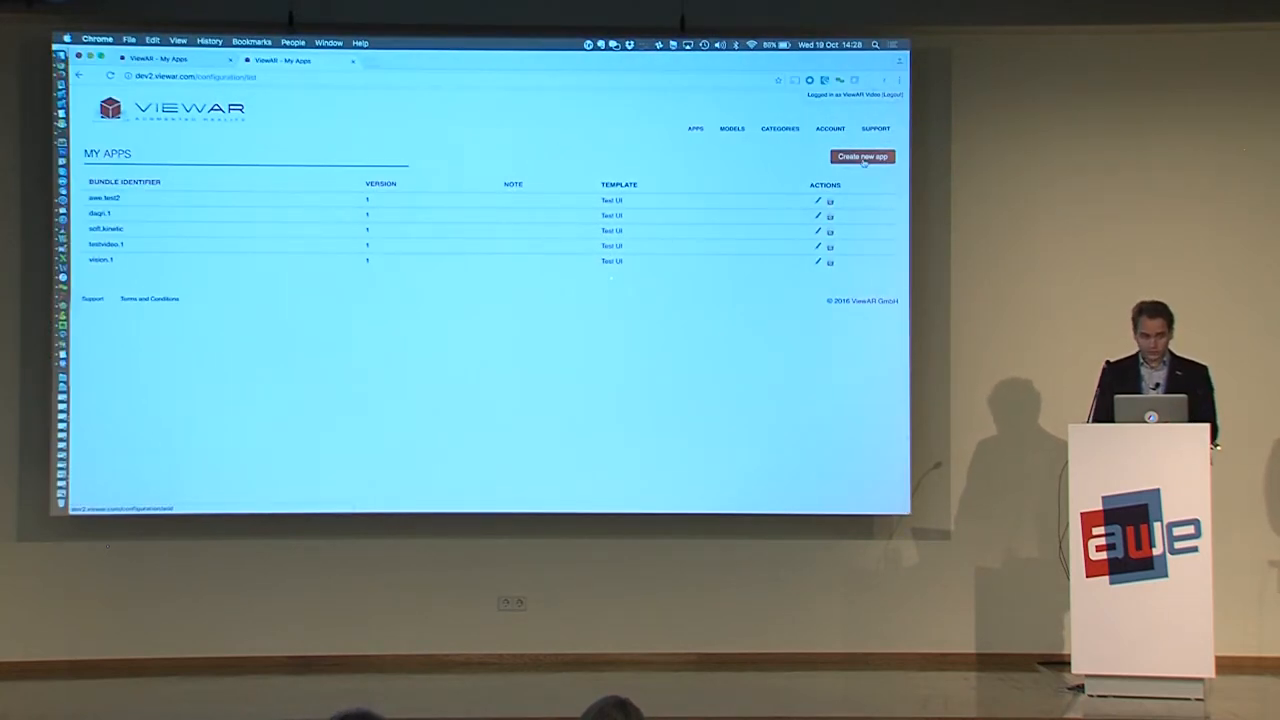
- Create and save a new app with bundle identifier awe.test on the Base template
click(860, 156)
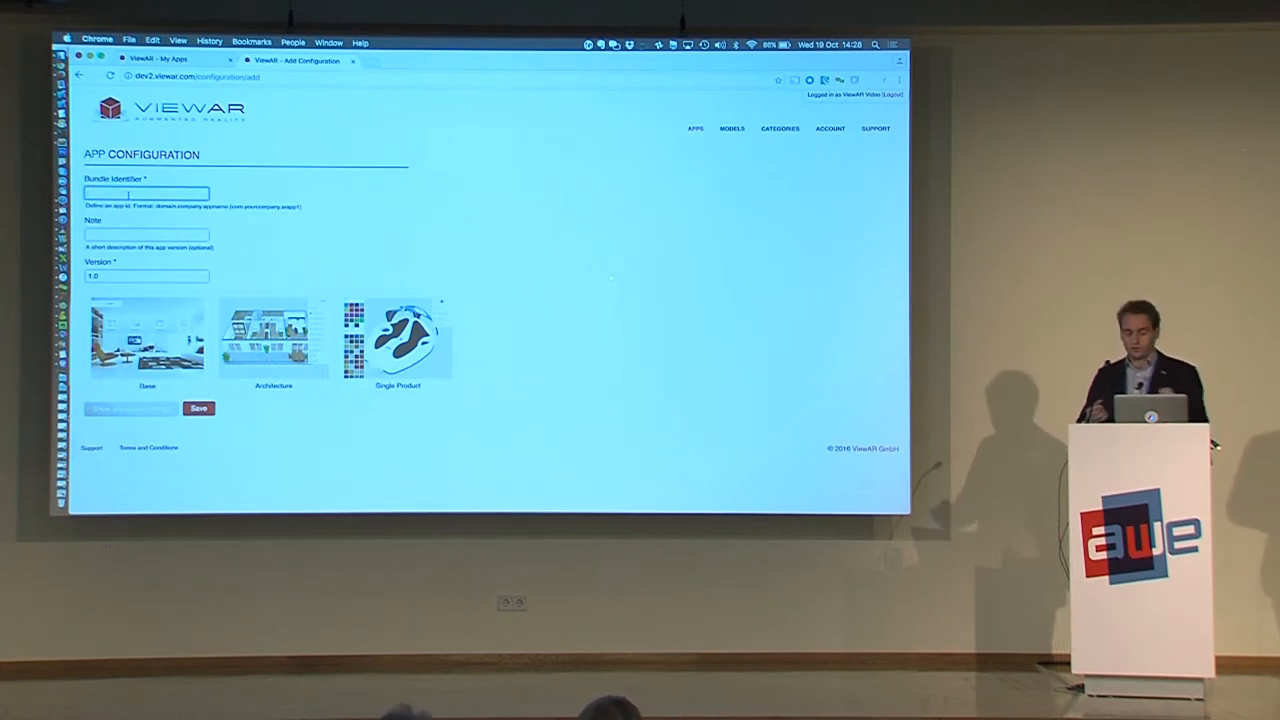
text(awe.test)
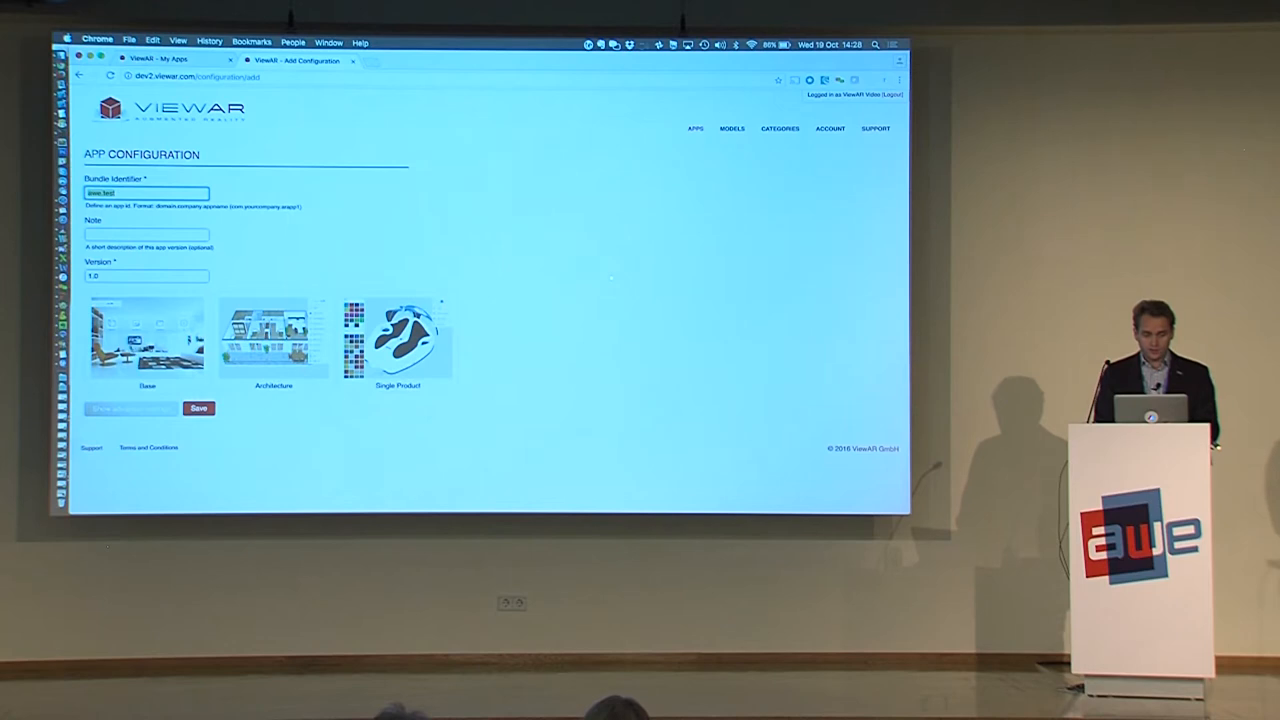
click(148, 340)
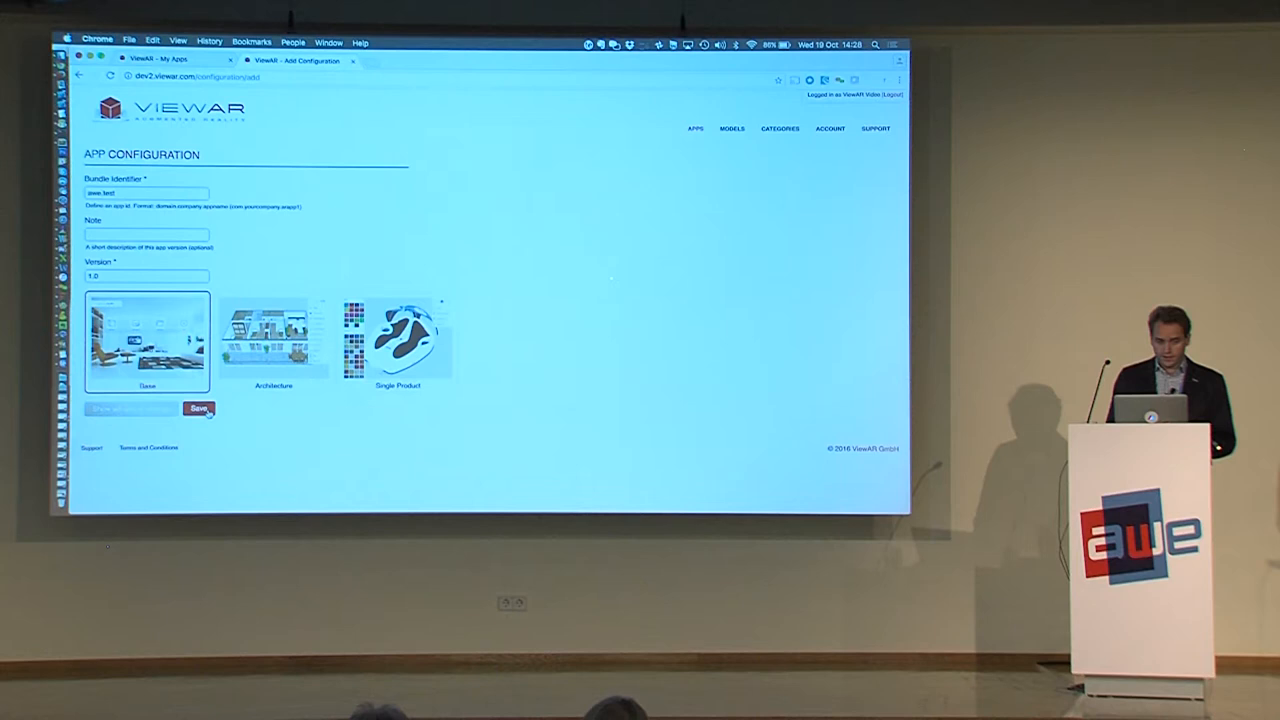
click(200, 408)
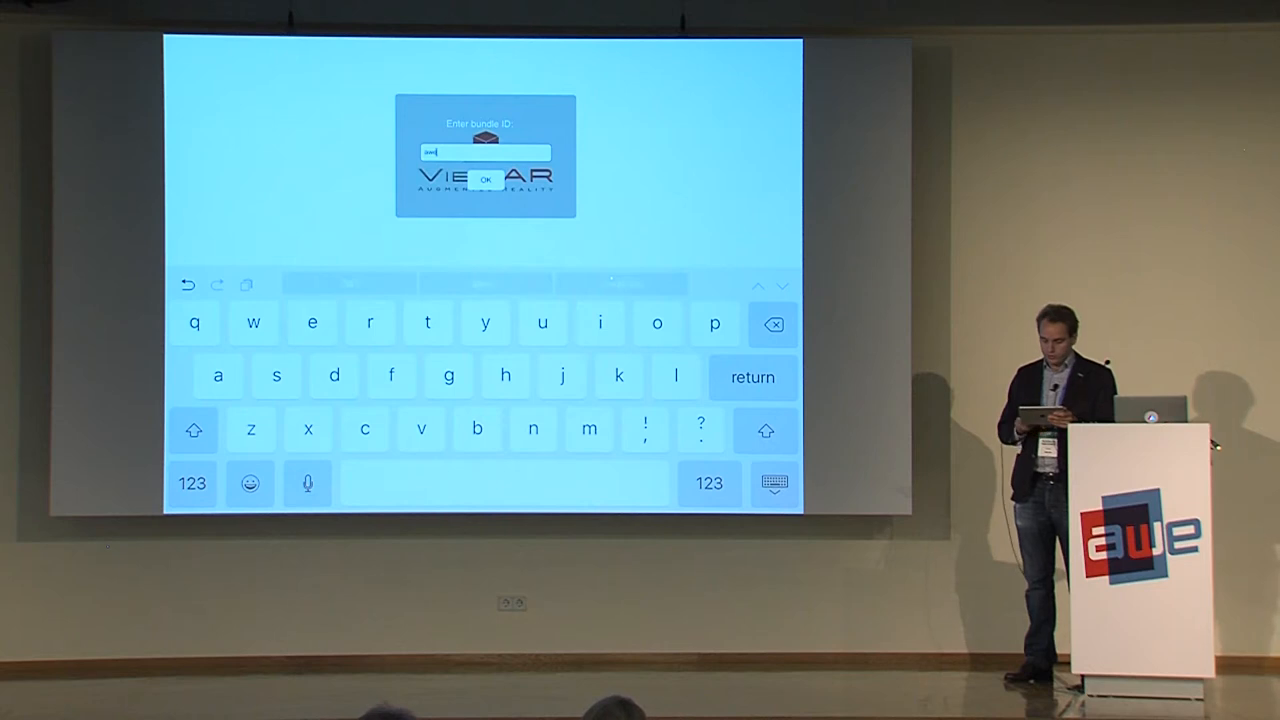
- Enter bundle ID awe.test in the SDK app and load it
text(test)
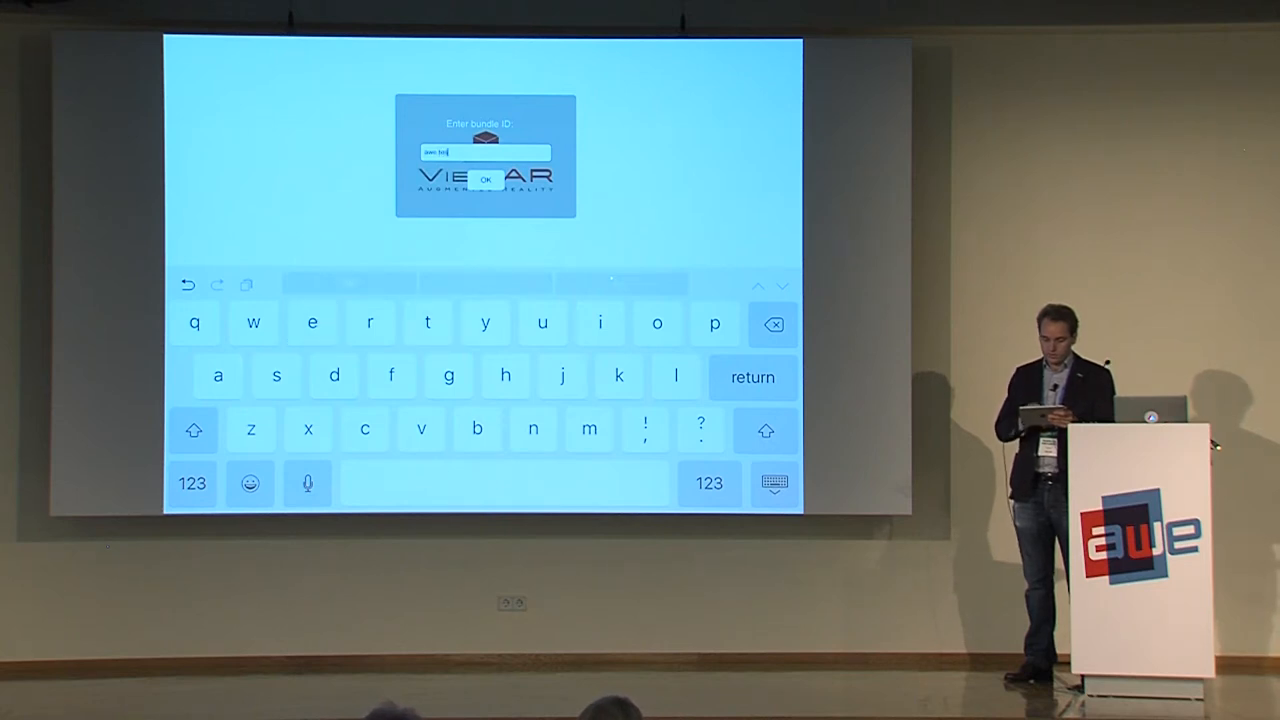
click(486, 180)
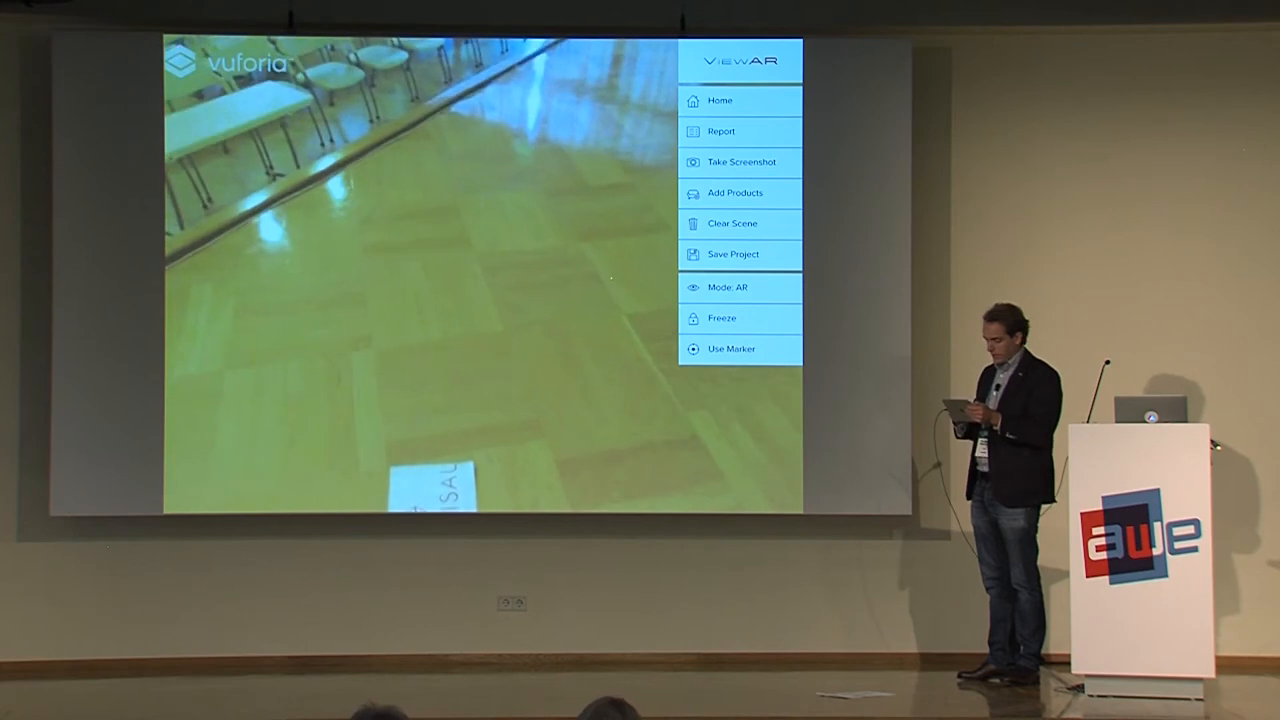
- Add the Granada Commode from the side menu and place it on the floor marker
click(732, 348)
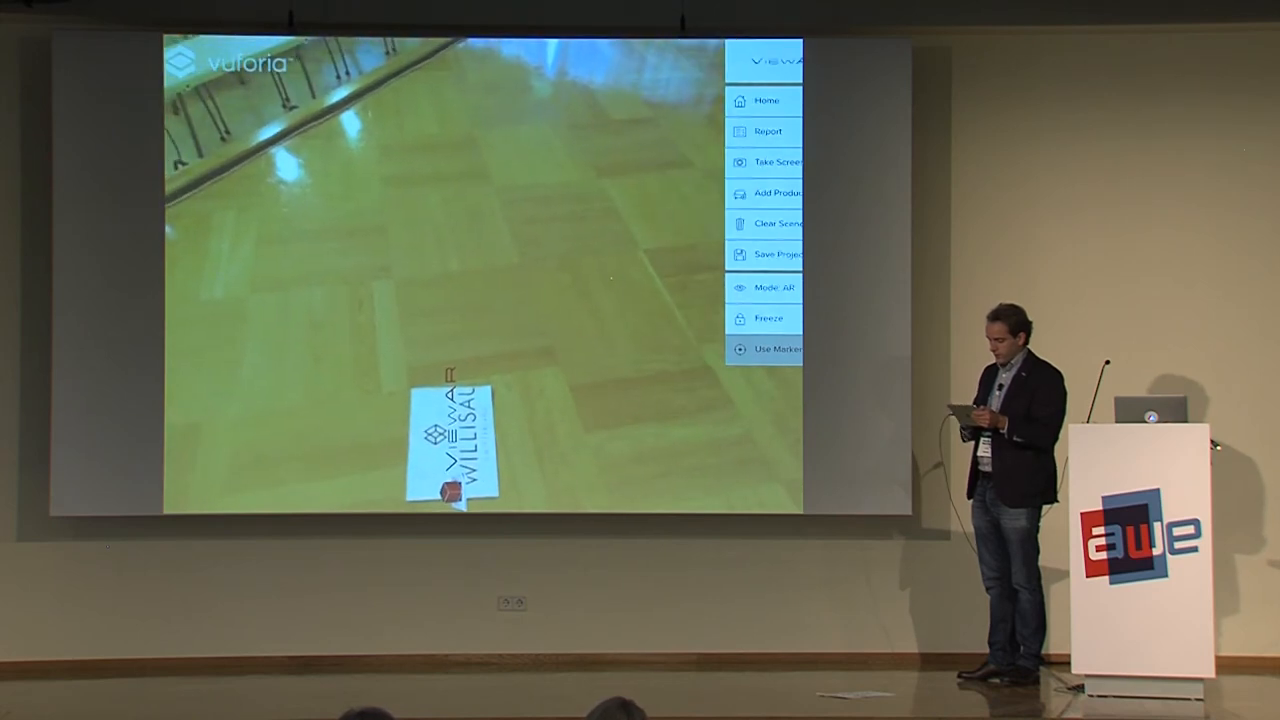
click(776, 192)
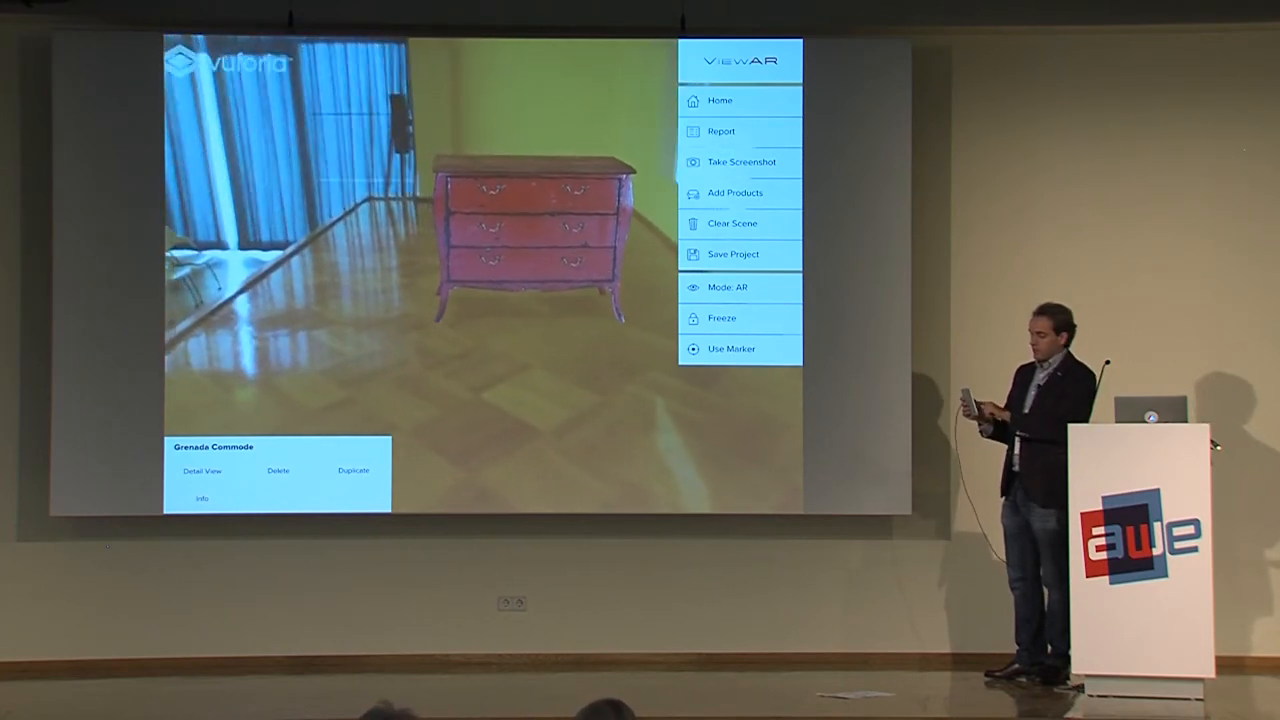
click(740, 318)
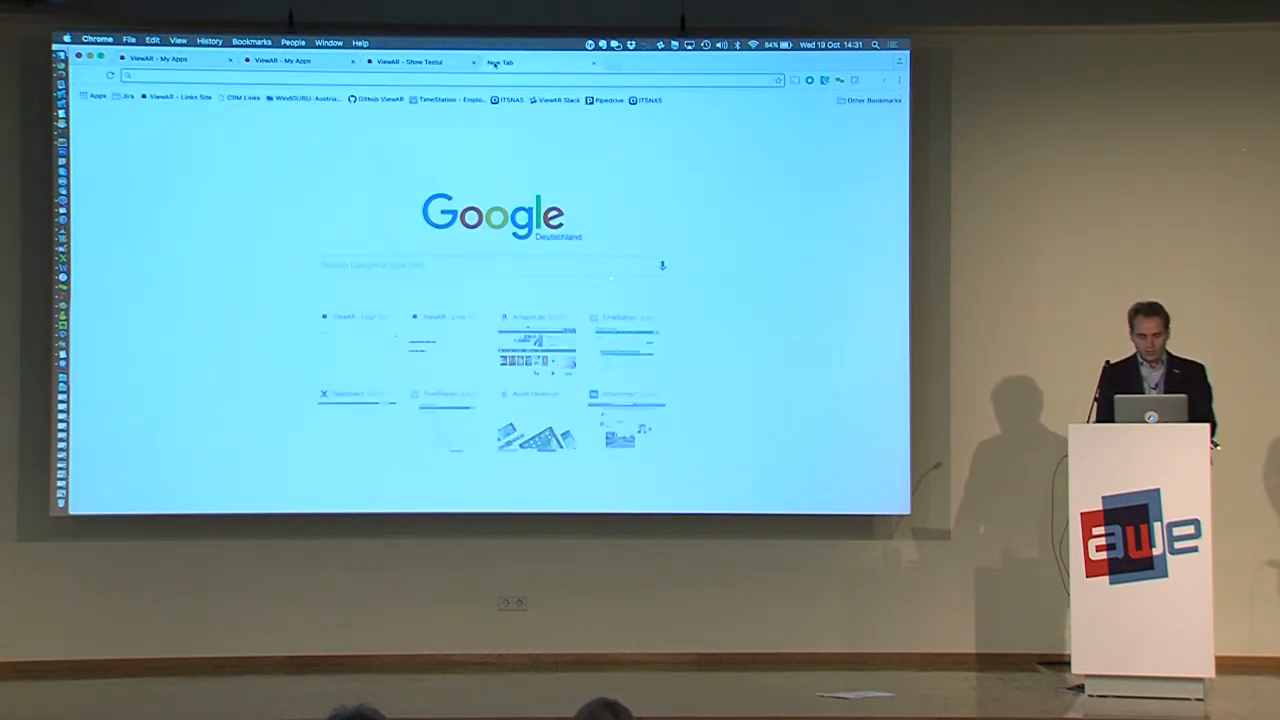
- Search Google Images for "awe augmented" and open one image result
text(awe augmented)
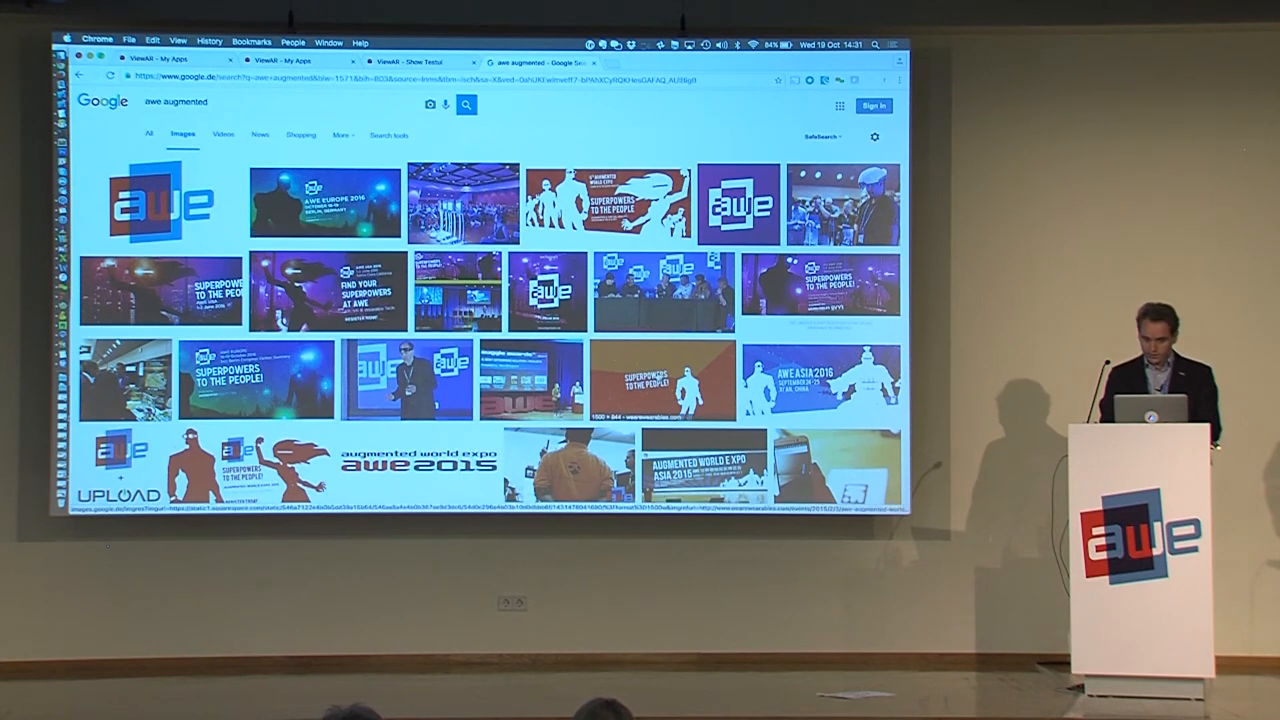
click(648, 380)
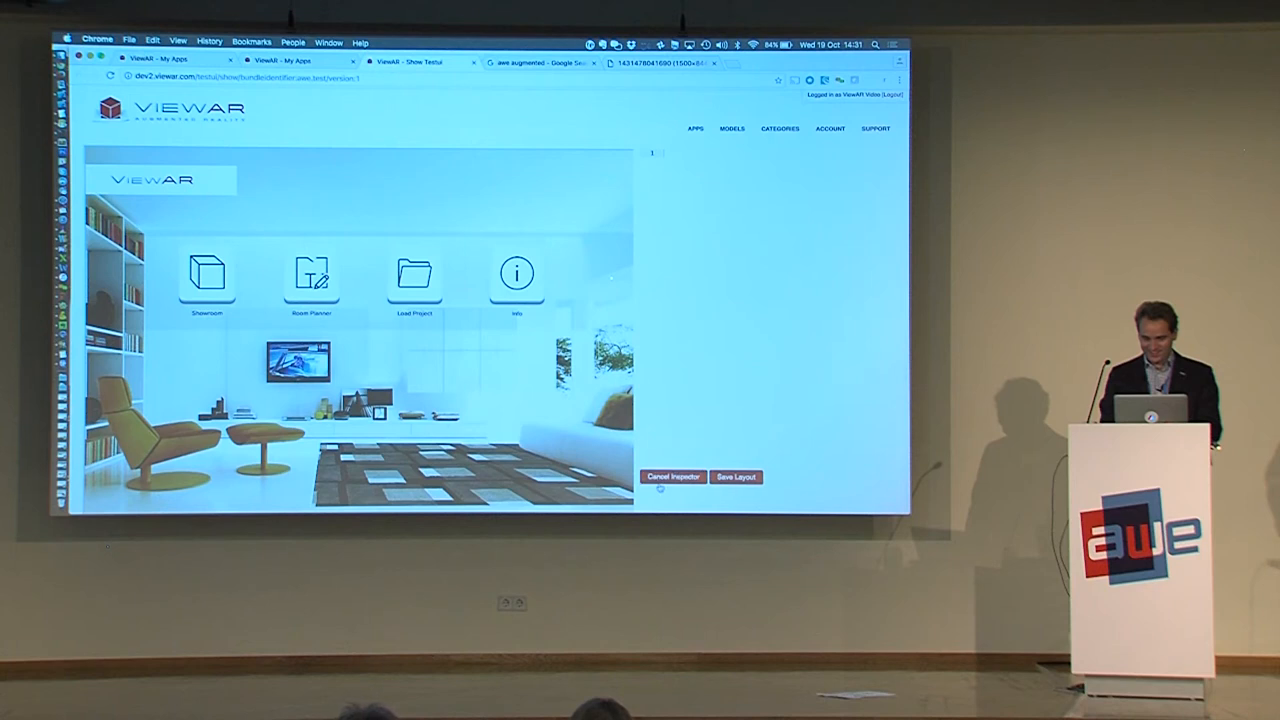
- Replace the start screen's background and logo URLs with the AWE images and save the layout
click(672, 476)
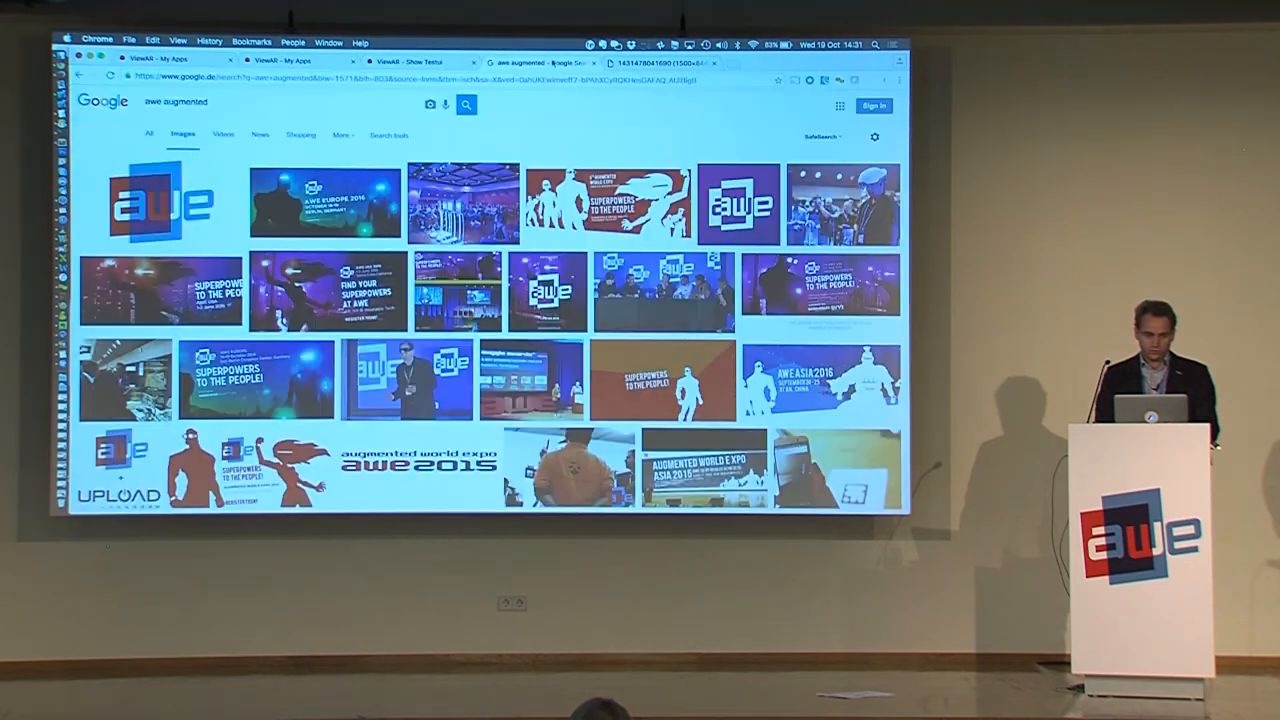
mouse_move(160, 200)
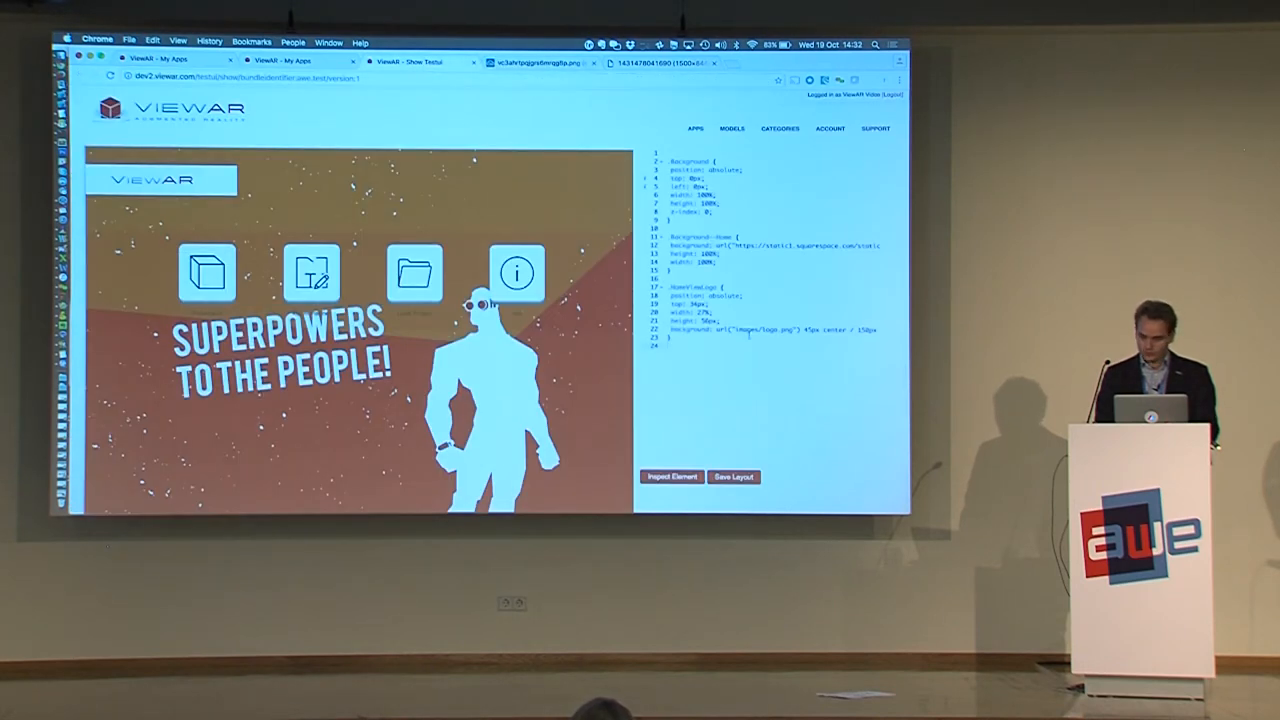
double_click(768, 328)
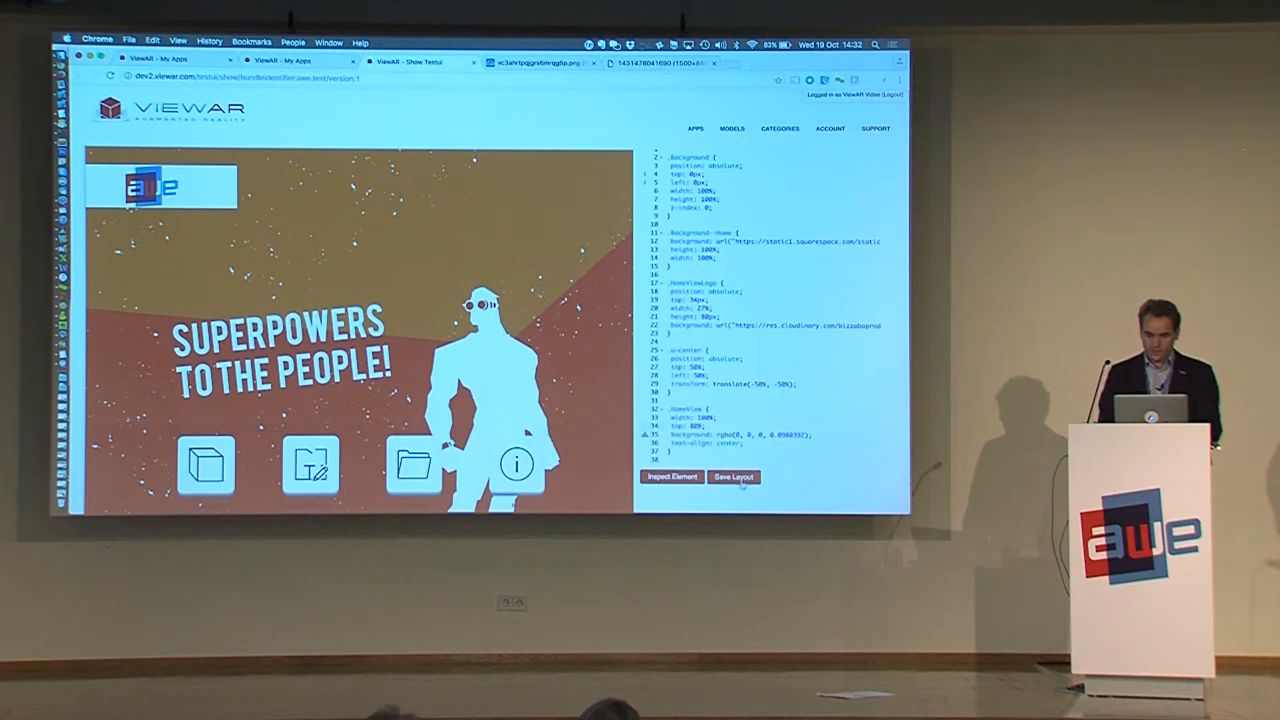
click(732, 476)
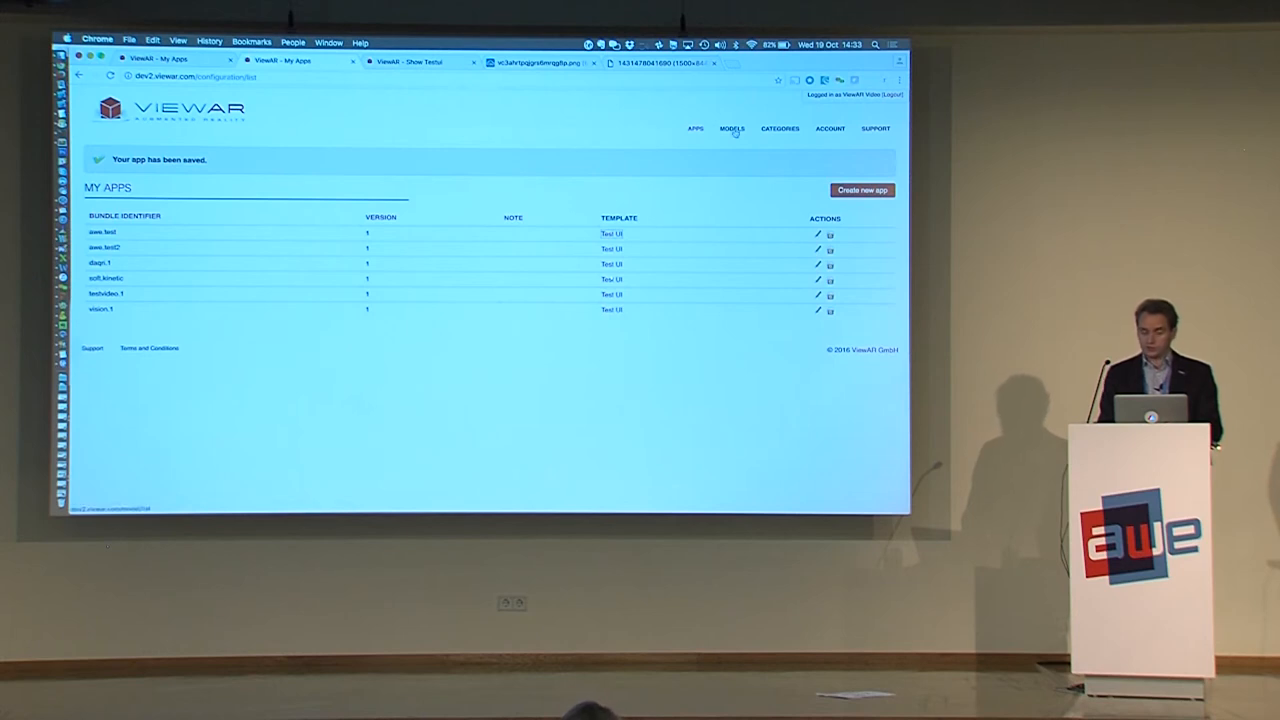
- Delete the old Chair model from My Models, confirming the prompt
click(732, 128)
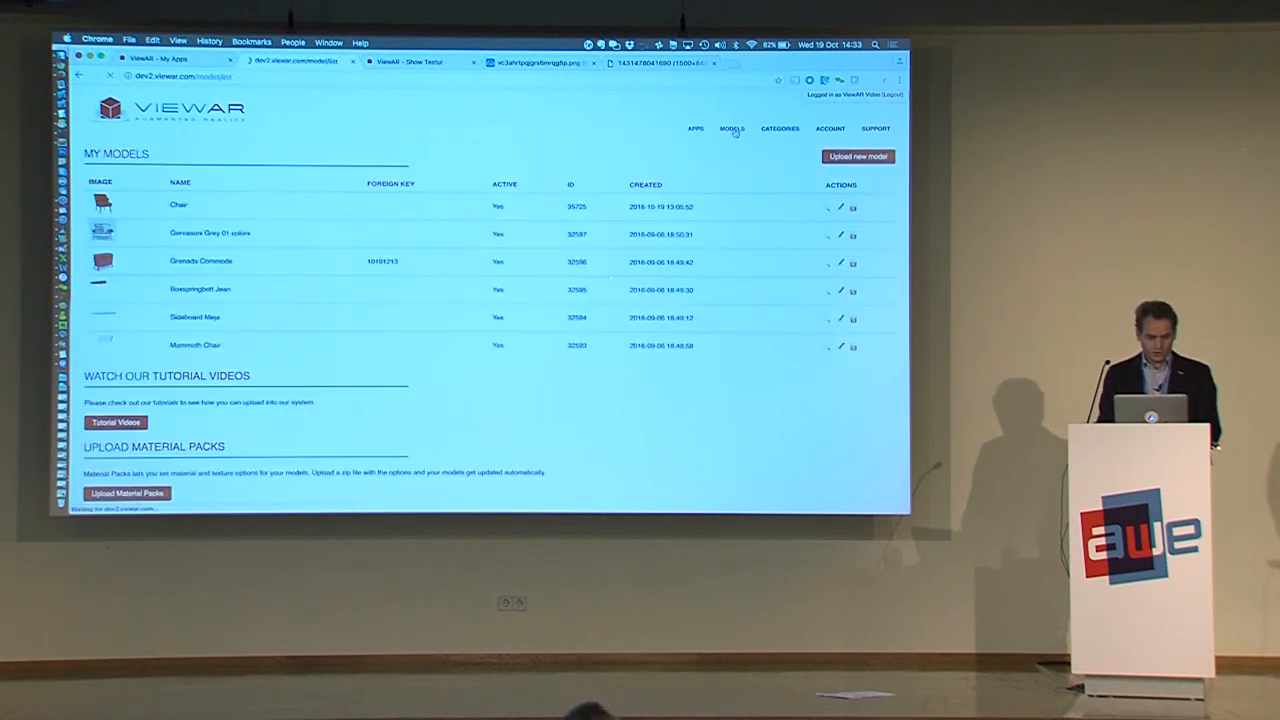
click(852, 208)
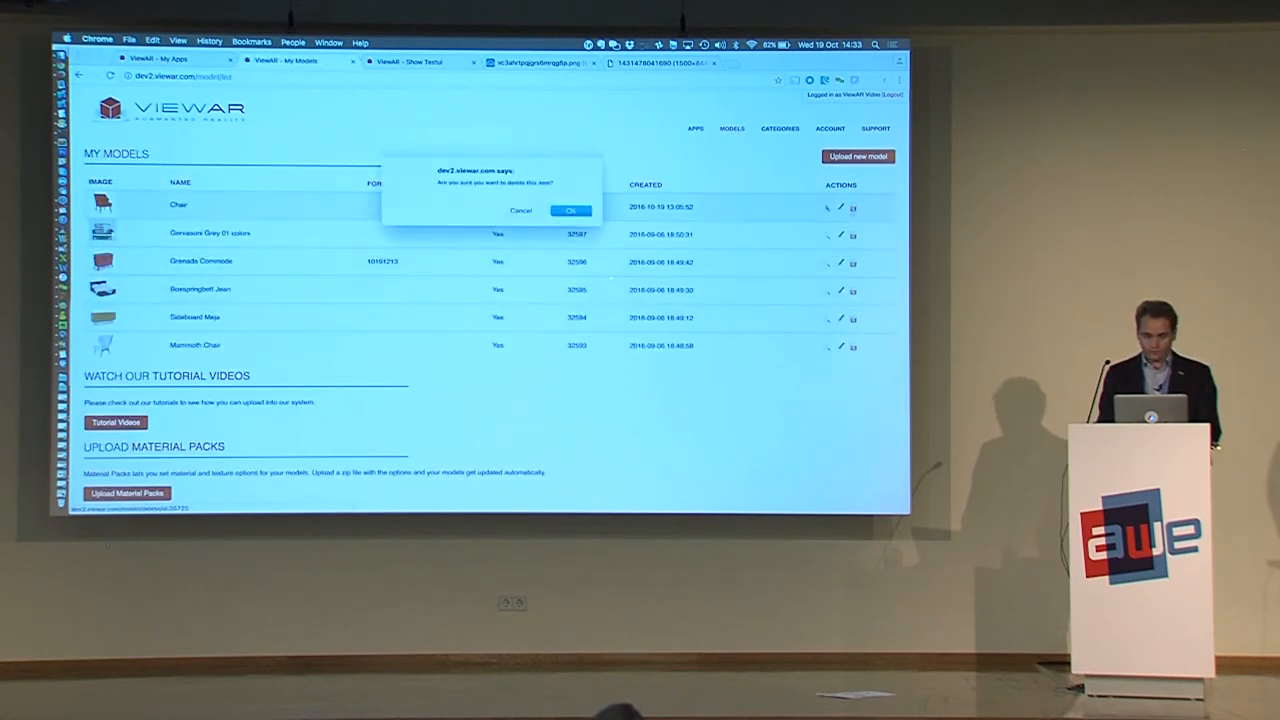
click(570, 210)
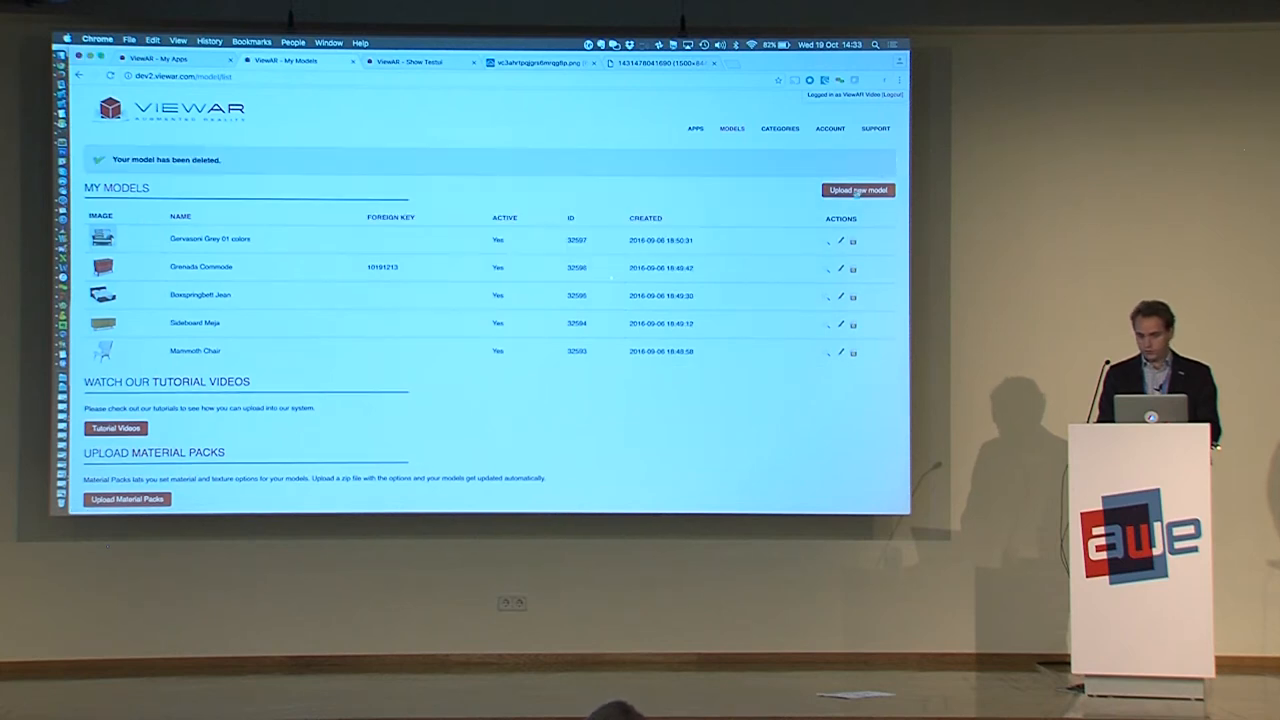
- Start a new model upload named AWE Chair
click(856, 190)
text(C)
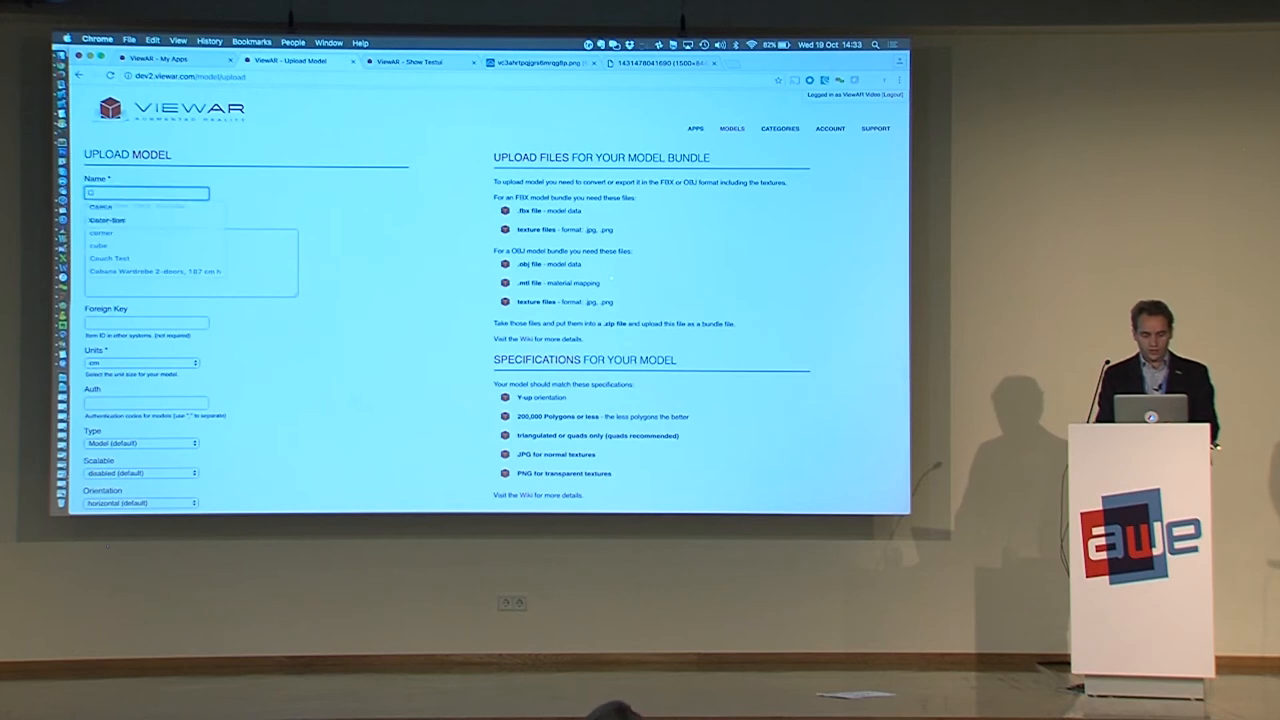
text(AWE A)
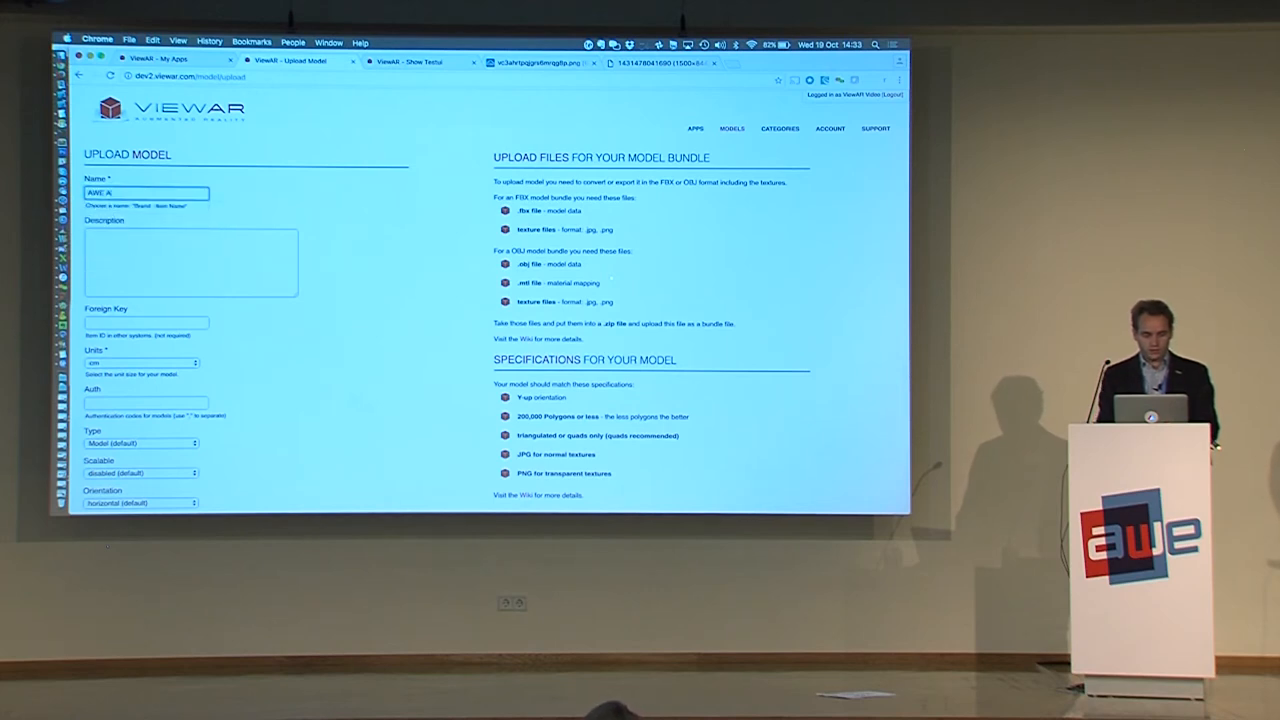
text(Chair)
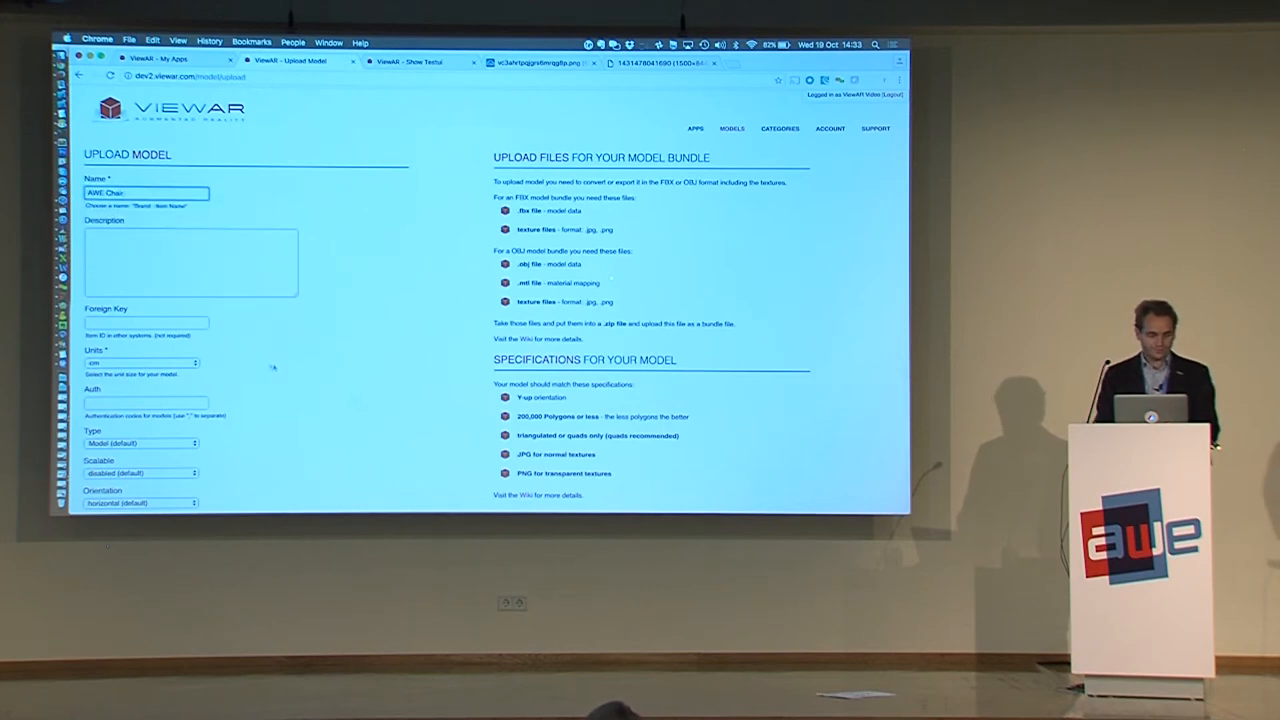
scroll(down, 3)
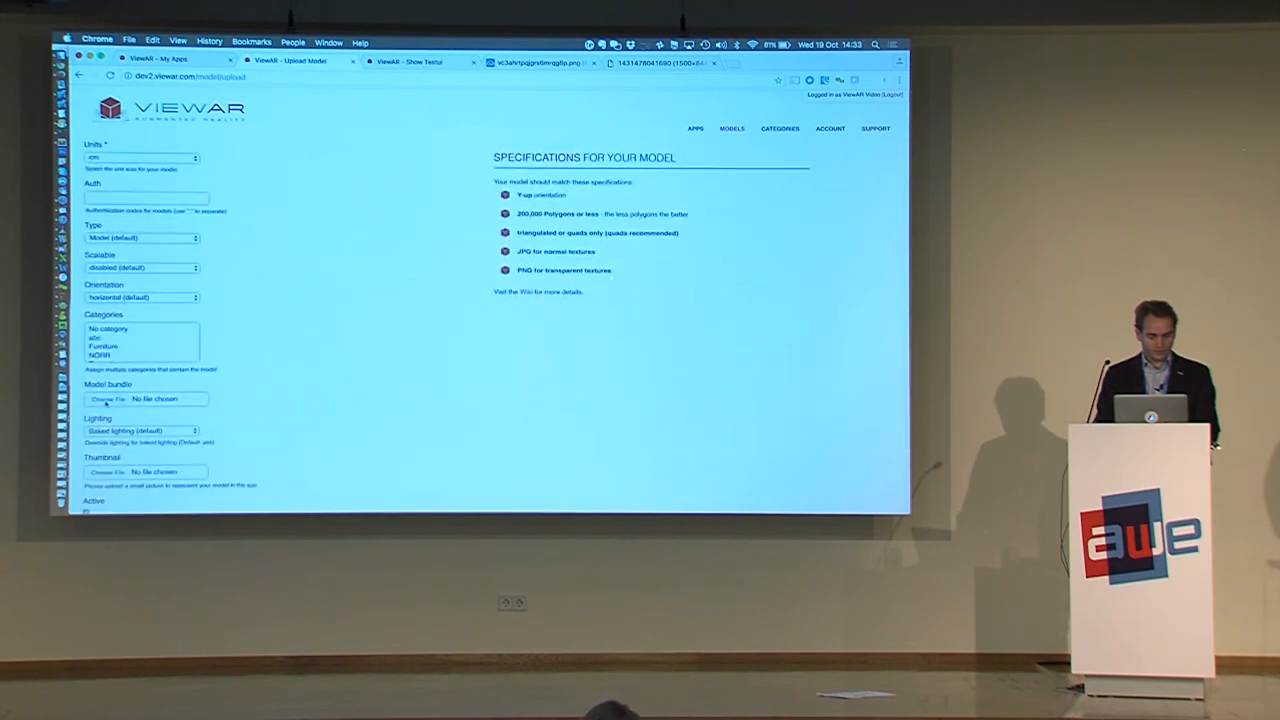
- Attach Archive.zip from the Leonard Model folder as the model bundle
click(106, 398)
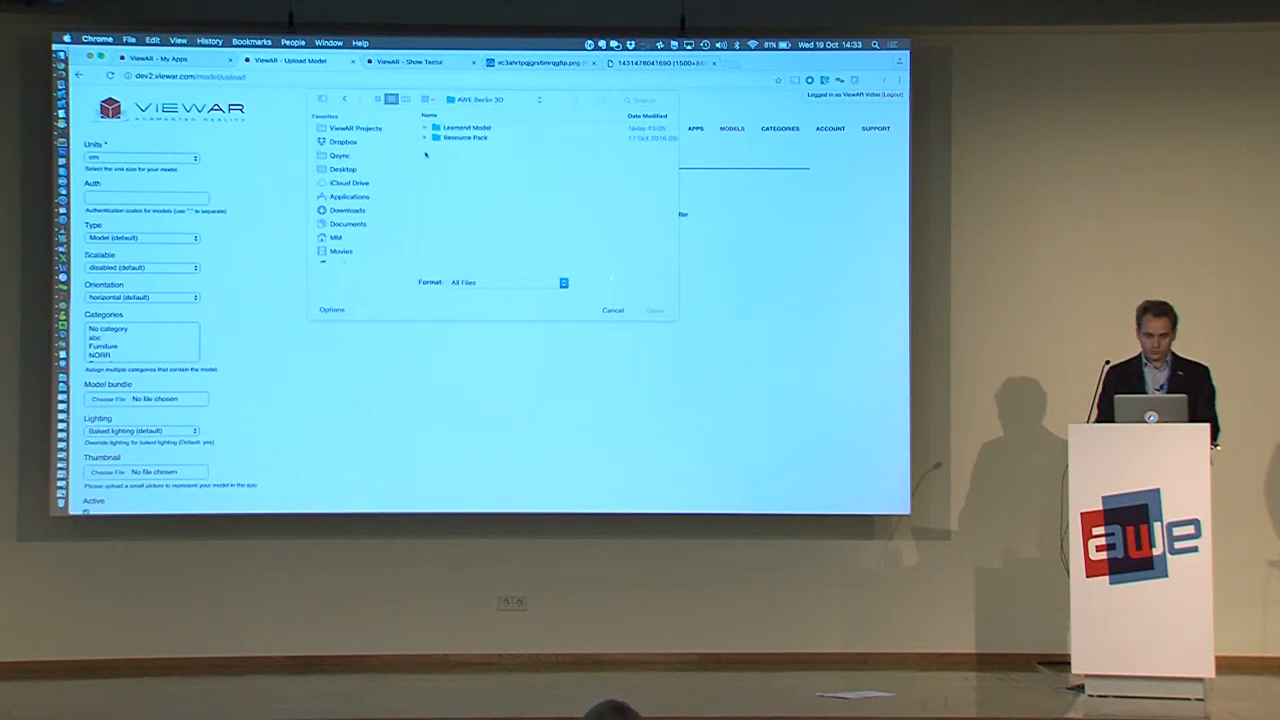
click(426, 128)
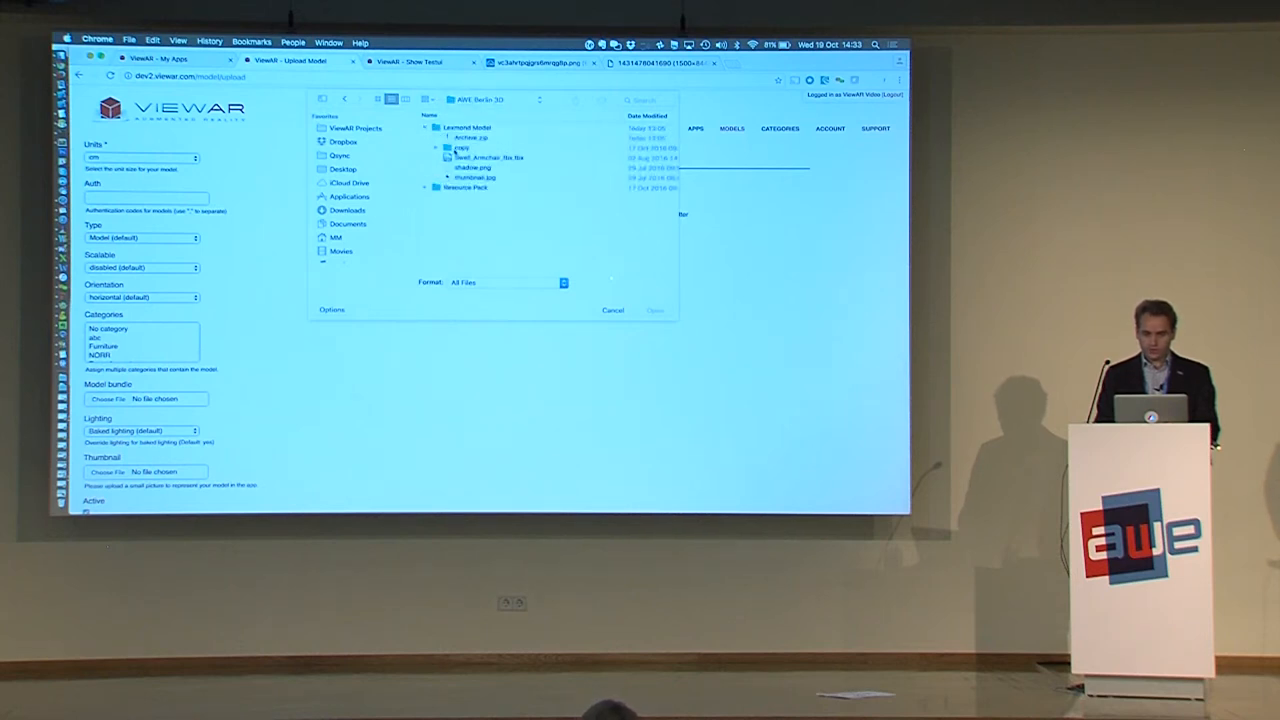
click(490, 156)
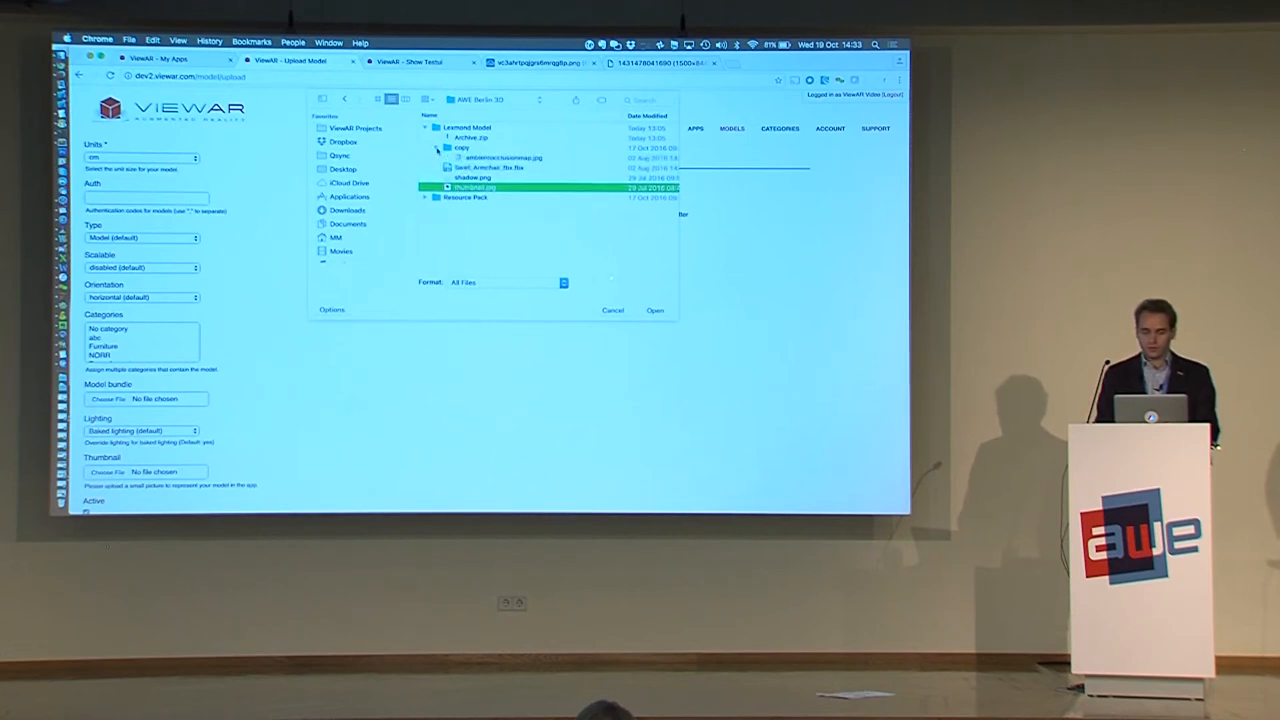
click(472, 136)
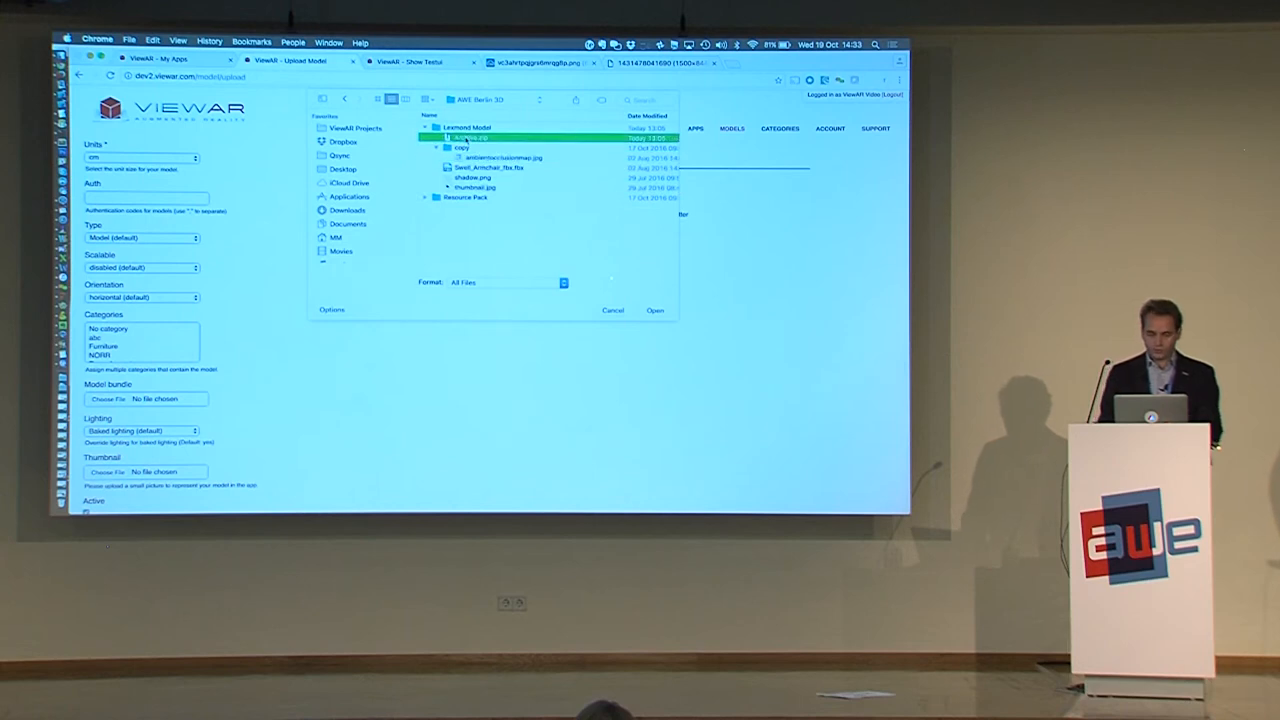
click(654, 310)
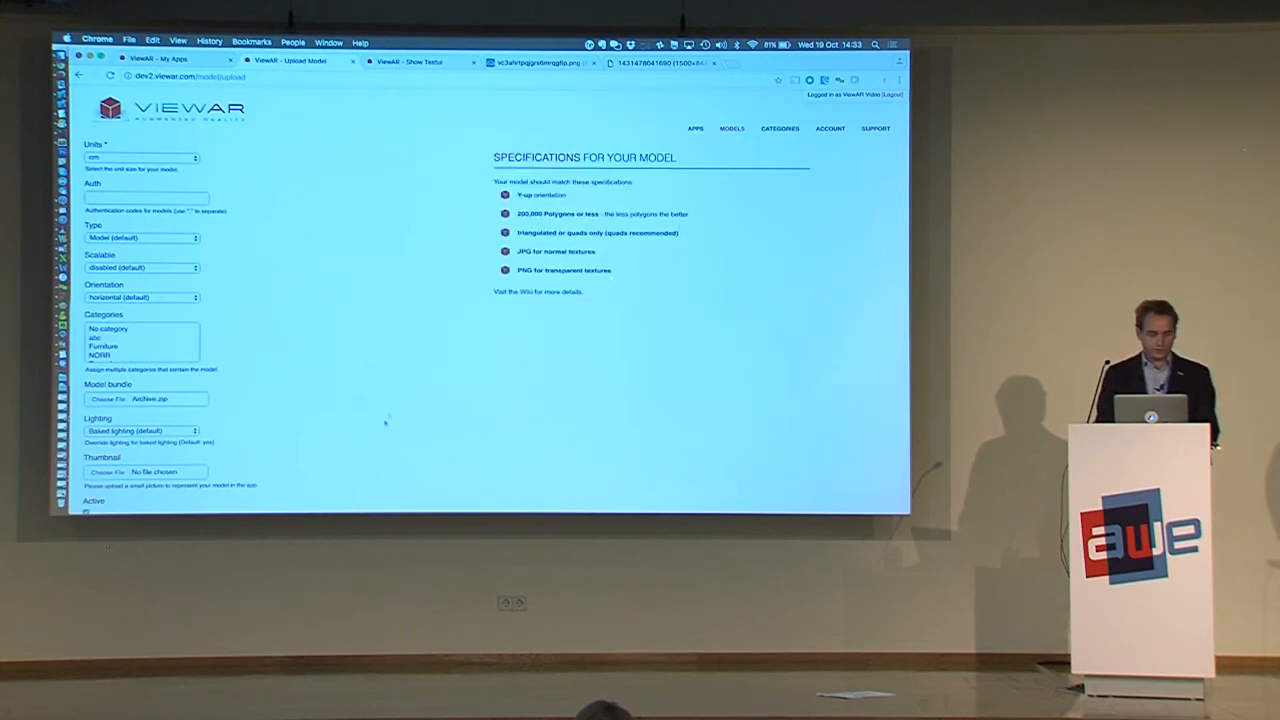
- Accept the terms and submit the AWE Chair upload
scroll(down, 3)
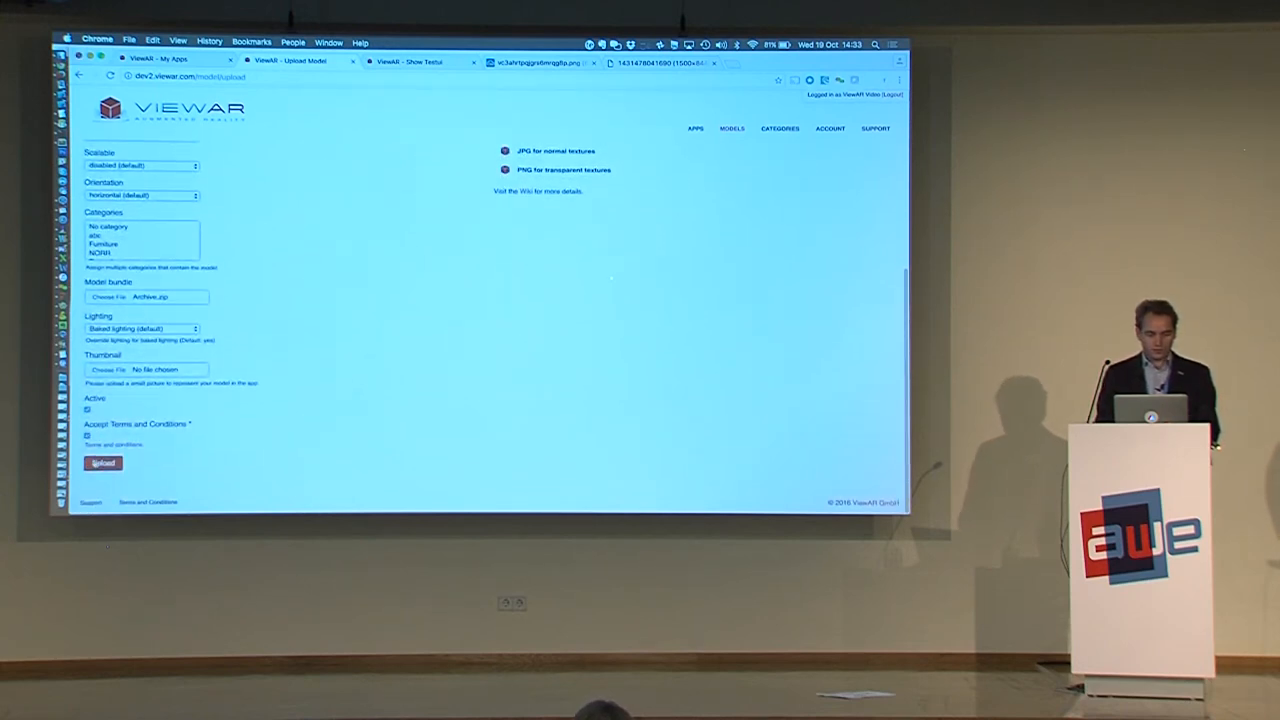
click(102, 464)
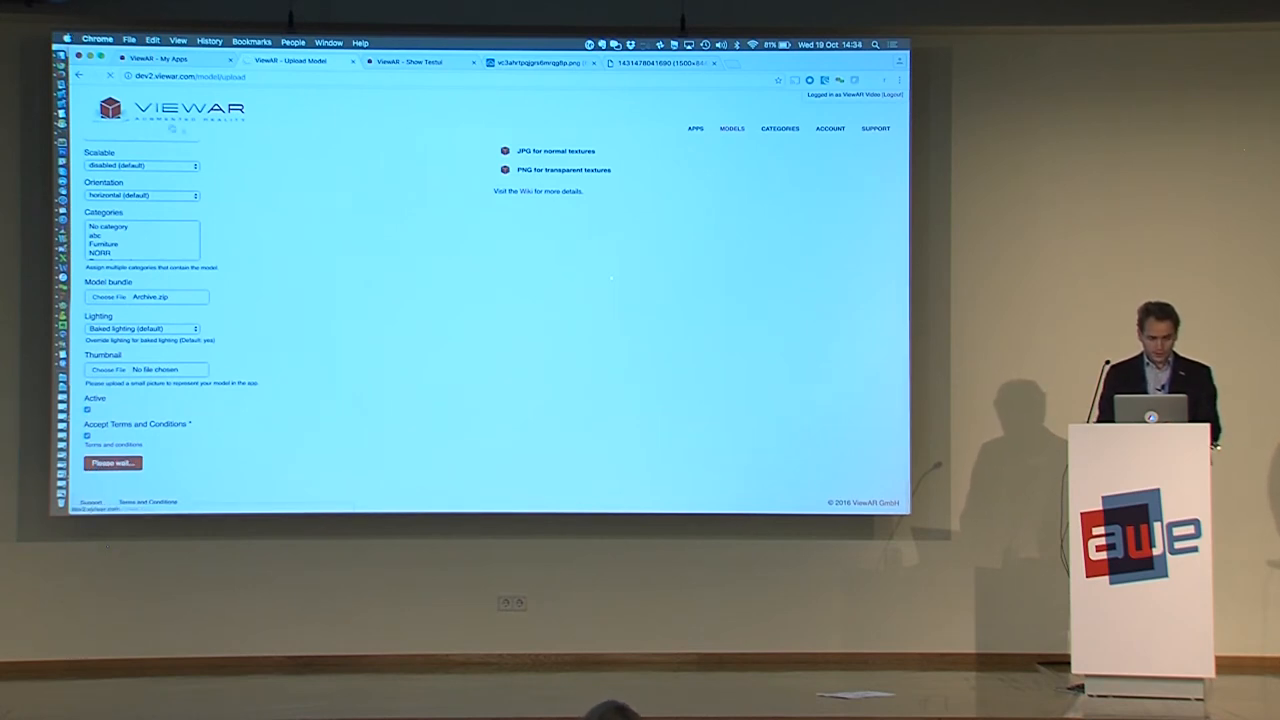
click(112, 462)
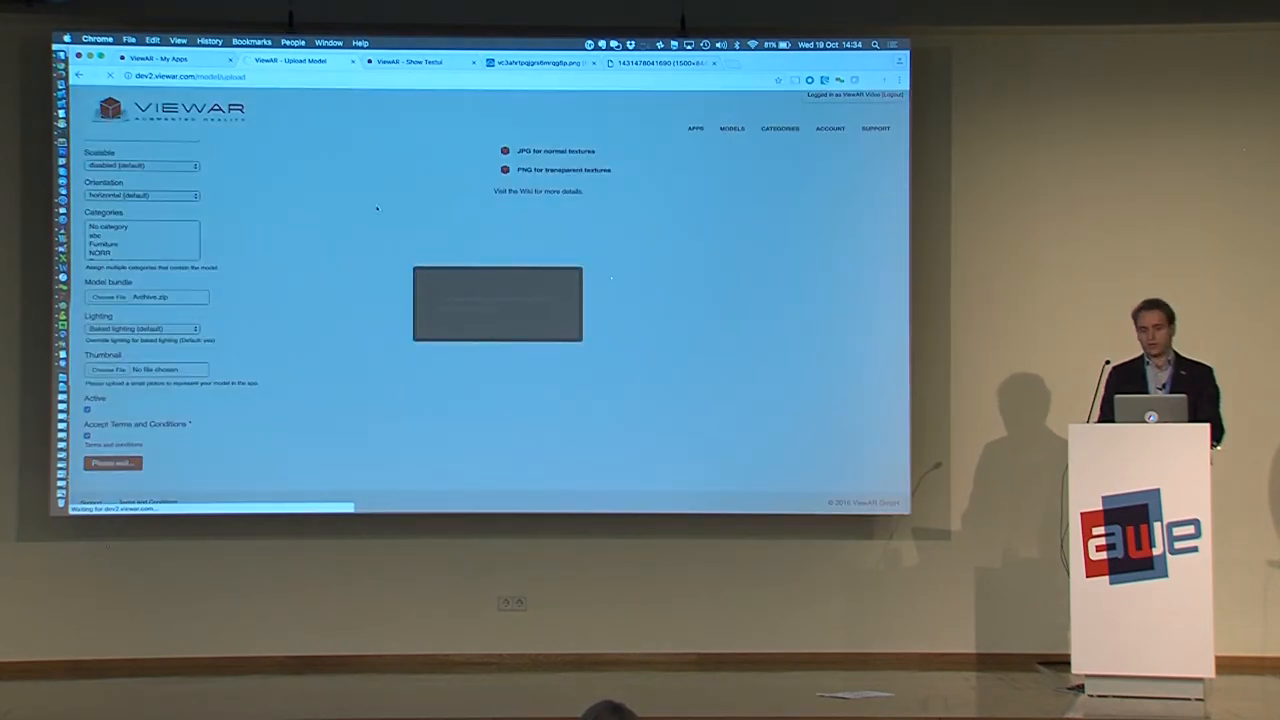
click(112, 464)
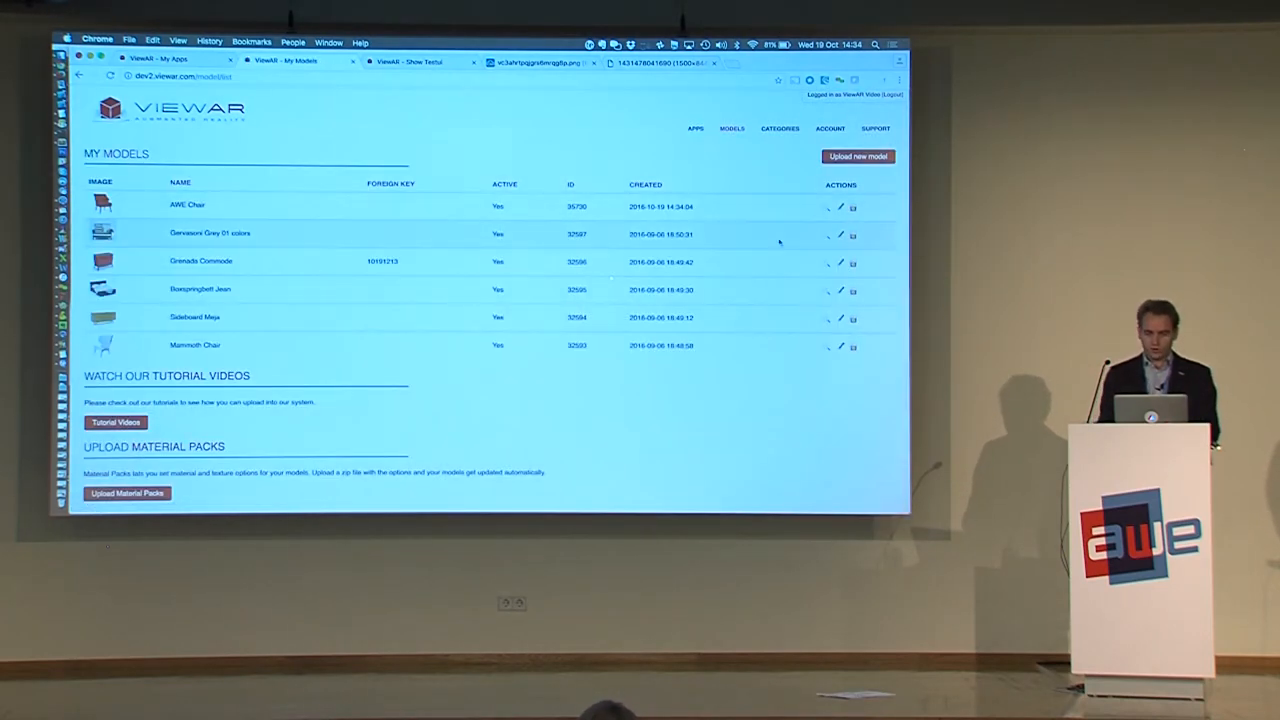
mouse_move(826, 208)
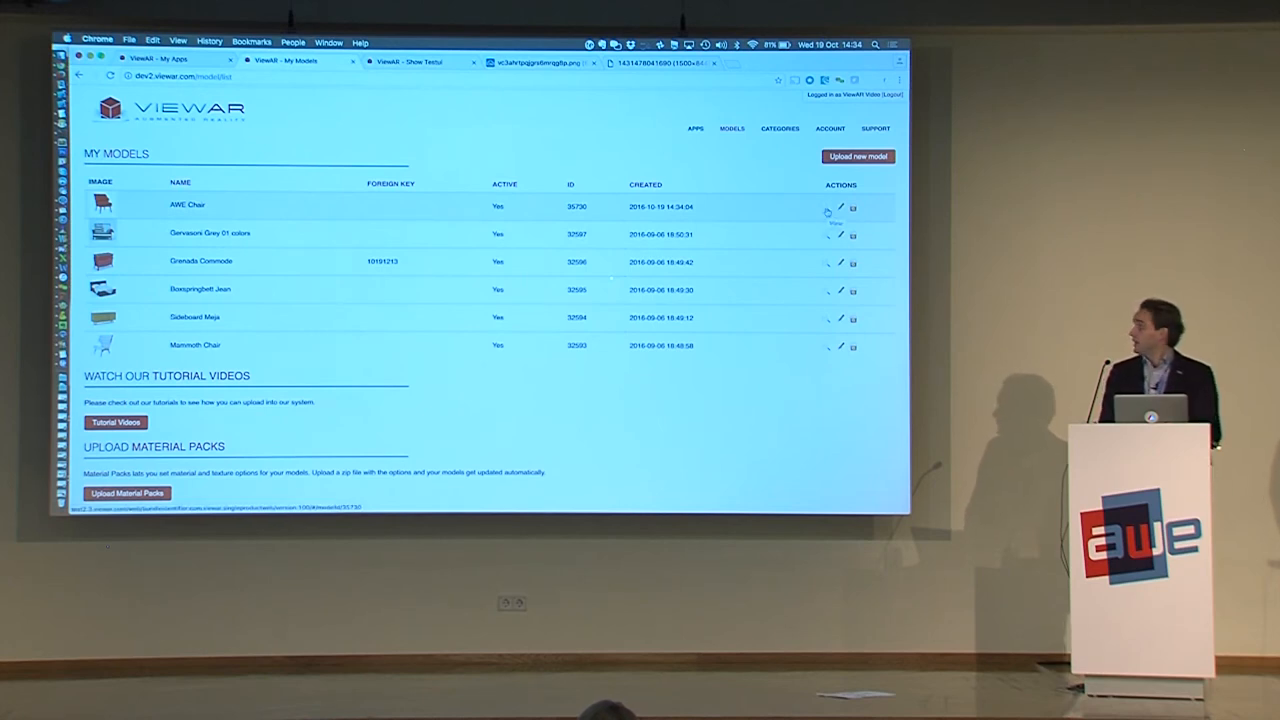
- Preview the AWE Chair in the 3D web viewer with its green striped fabric, then close it
click(828, 210)
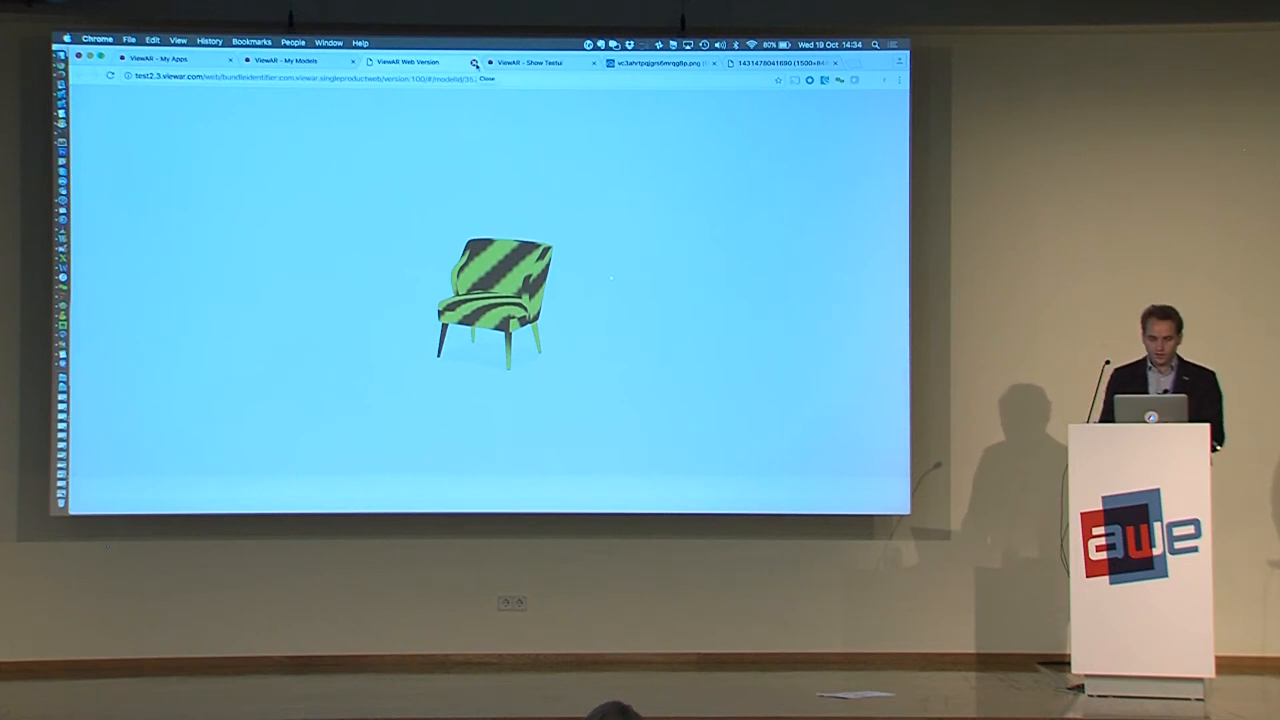
click(290, 60)
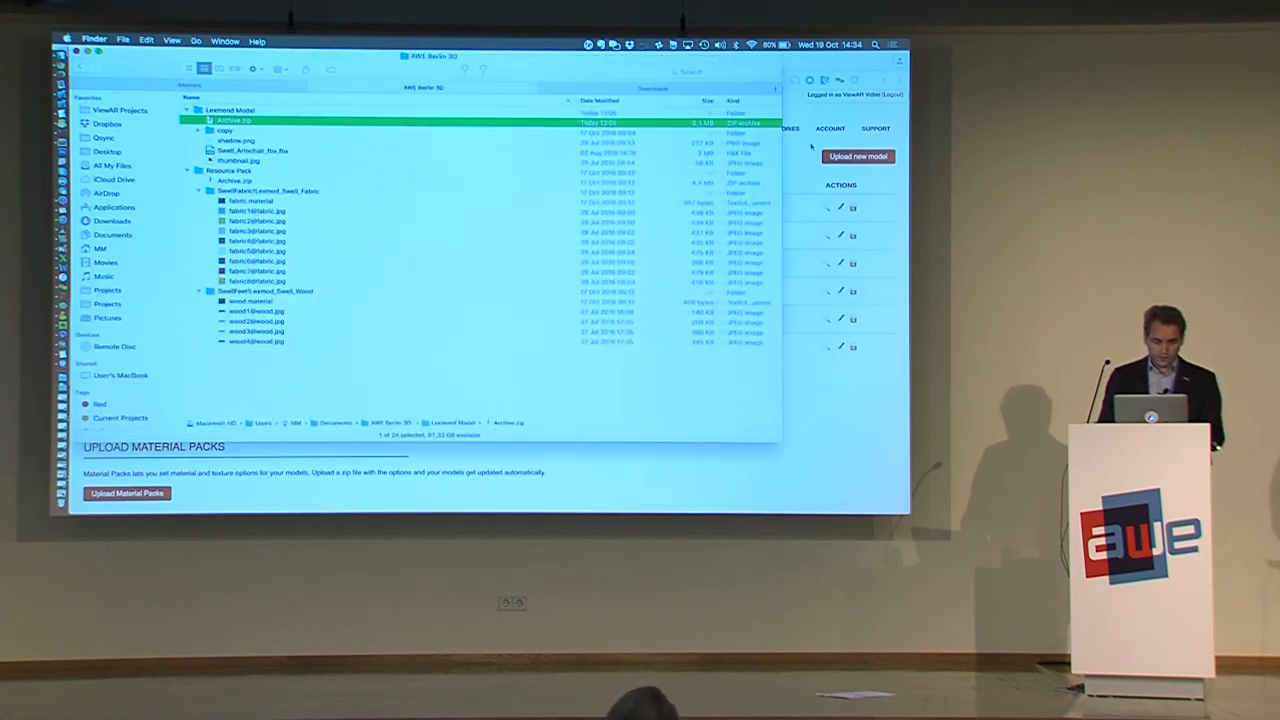
- View the Resource Pack's fabric texture folder in Finder, then go back to My Models
click(238, 182)
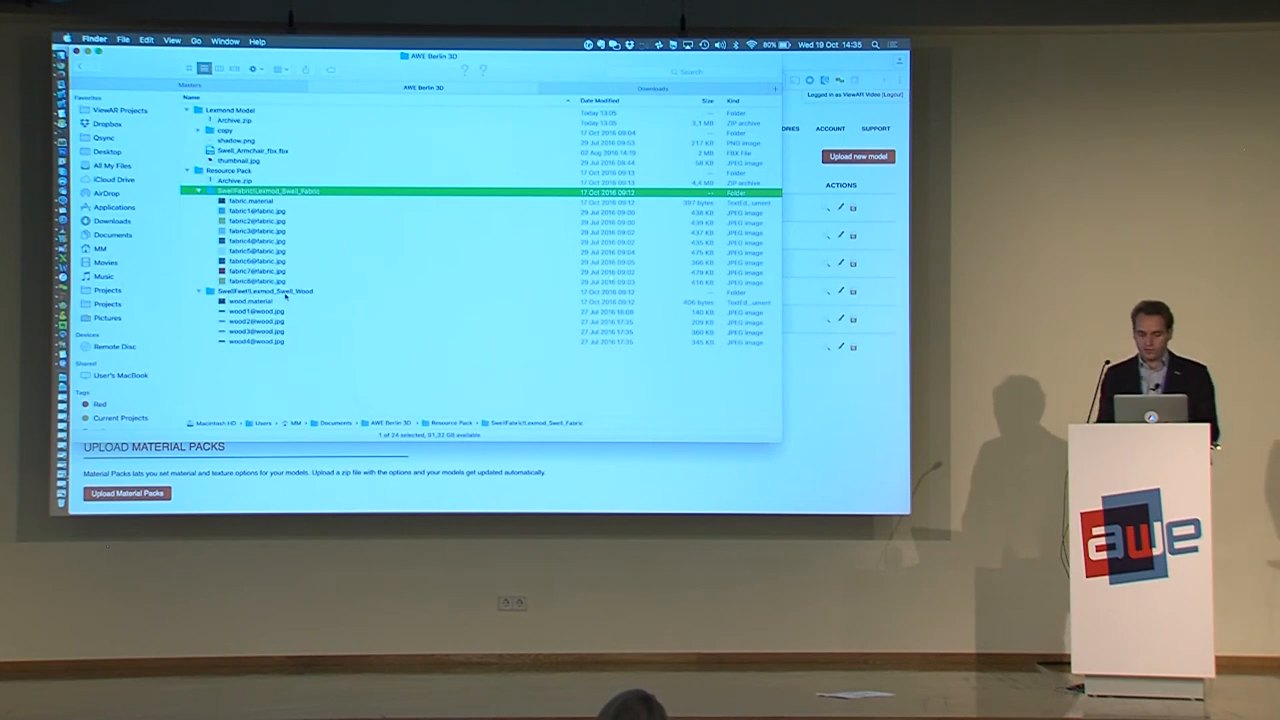
click(258, 220)
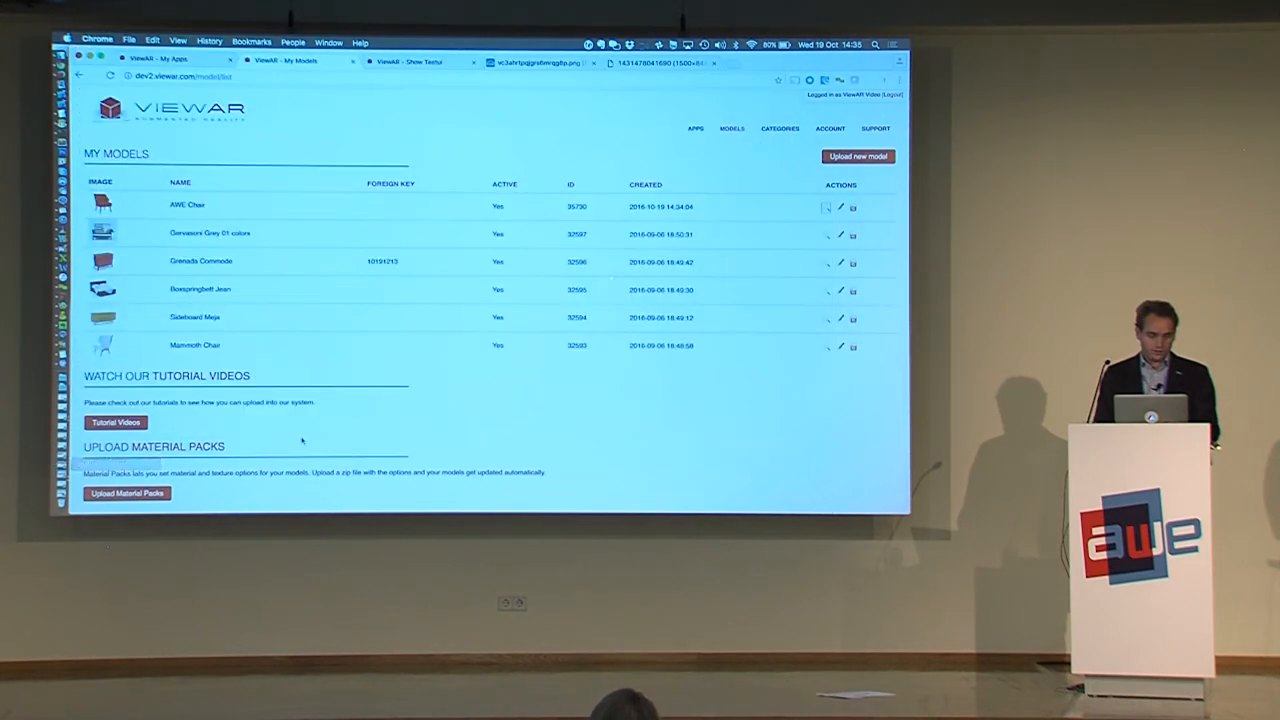
- Upload the Resource Pack's Archive.zip as a color options pack
click(126, 492)
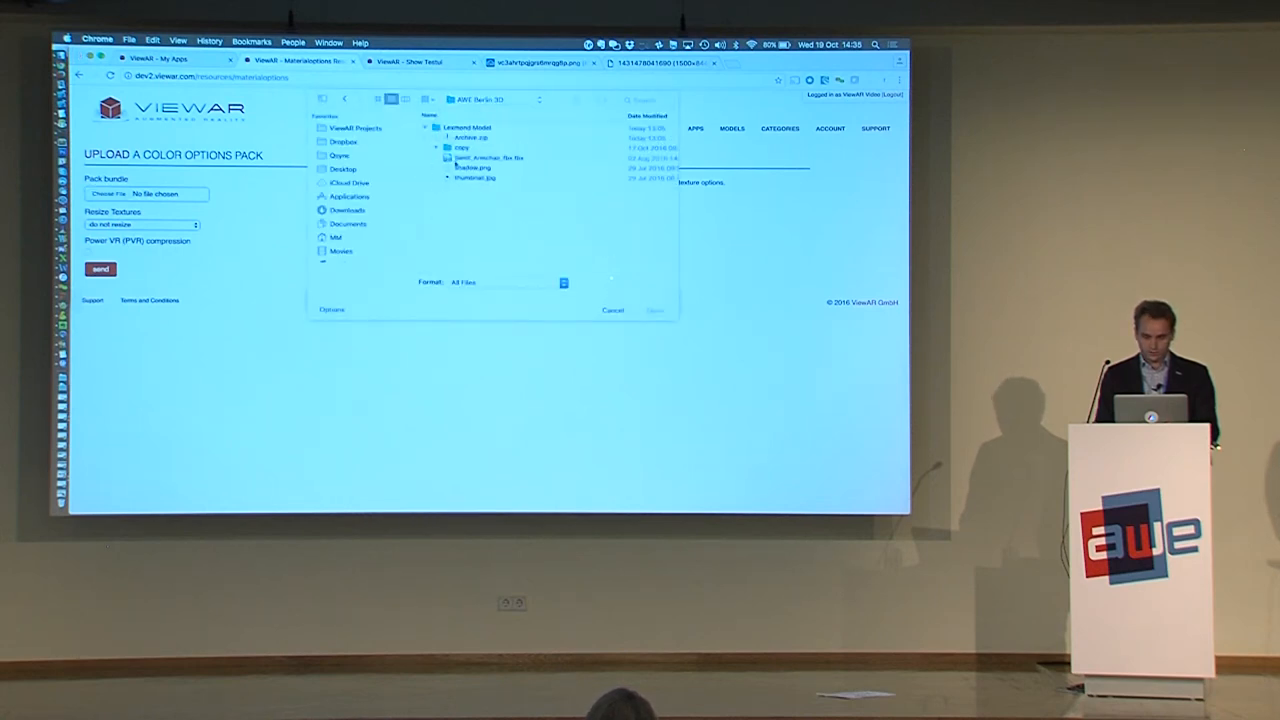
click(436, 148)
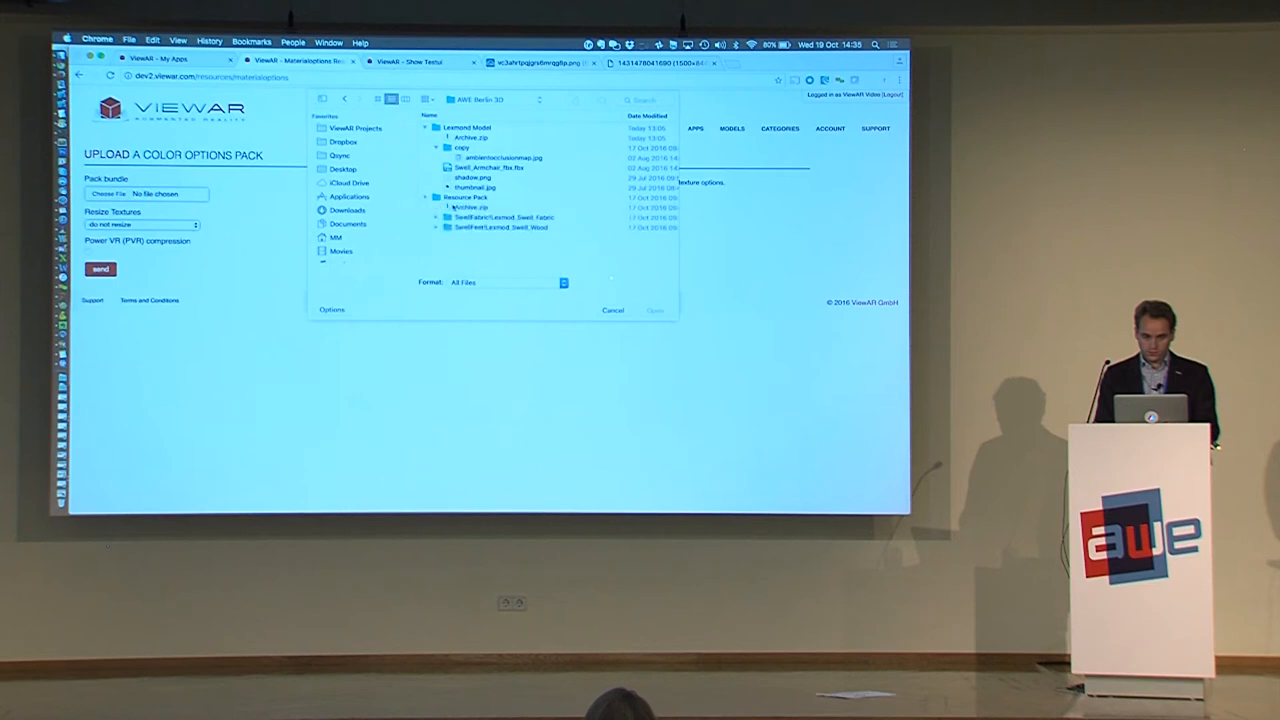
click(656, 308)
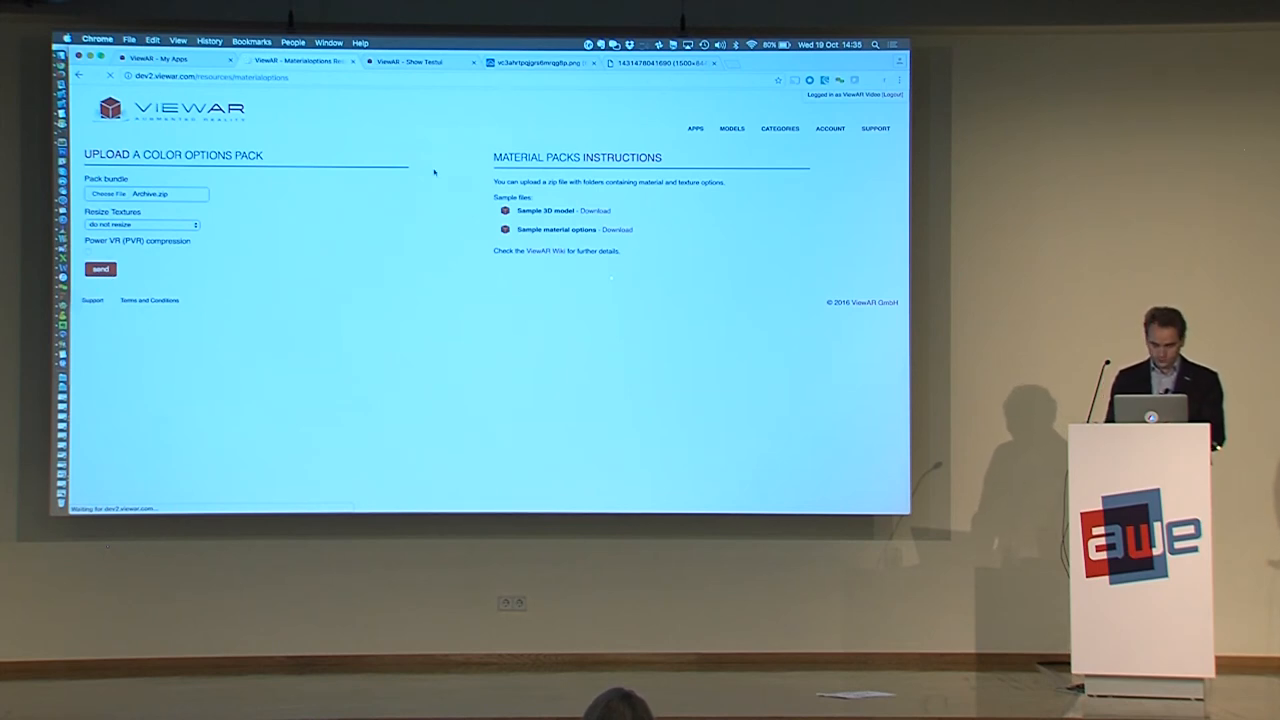
click(100, 268)
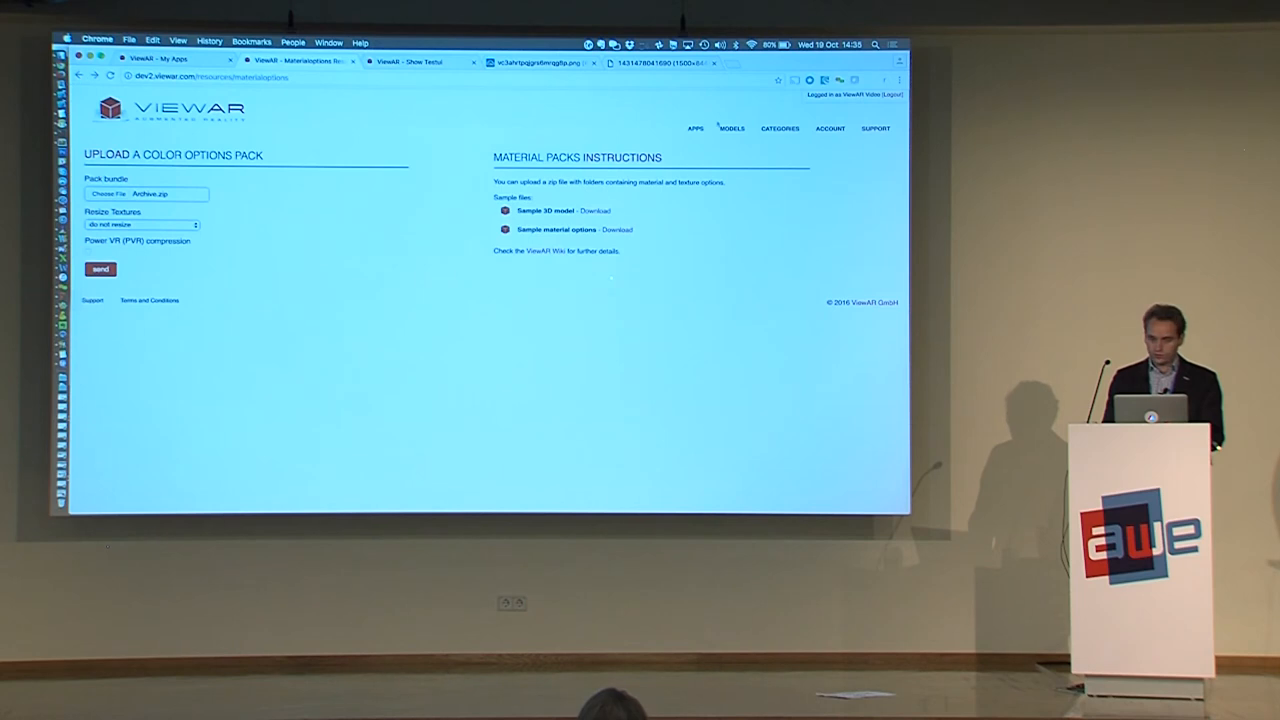
click(732, 128)
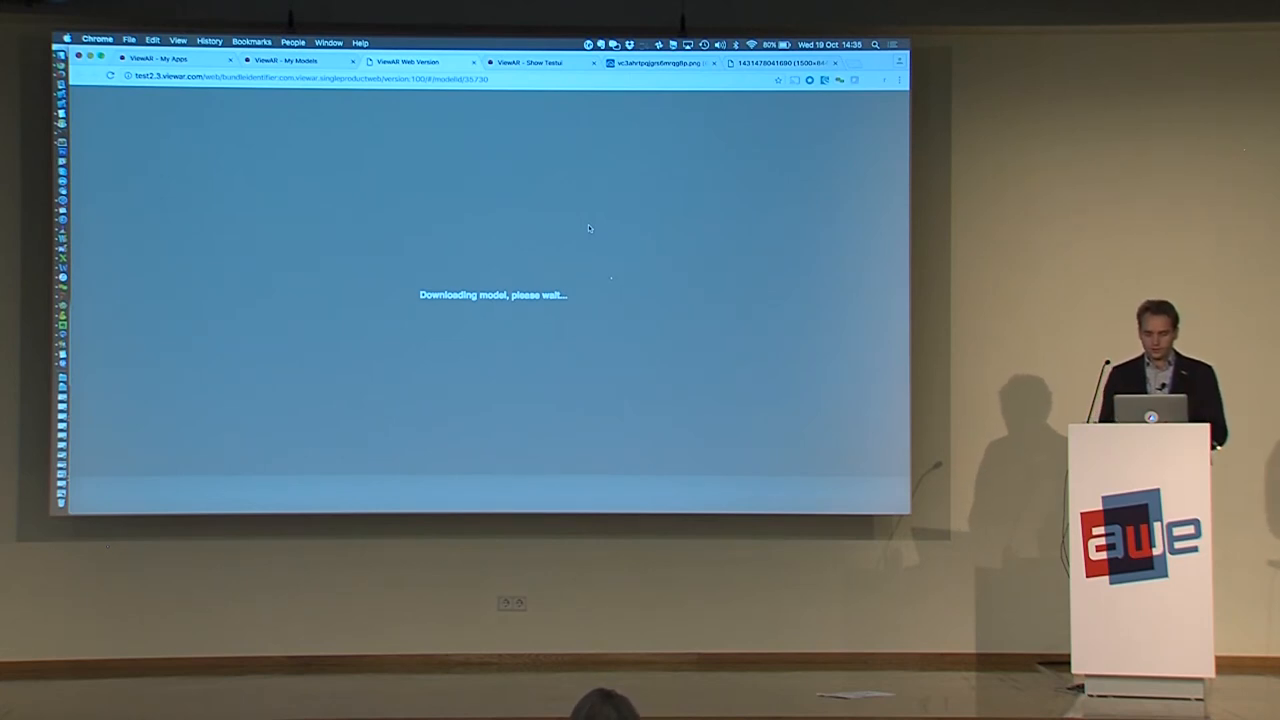
mouse_move(720, 318)
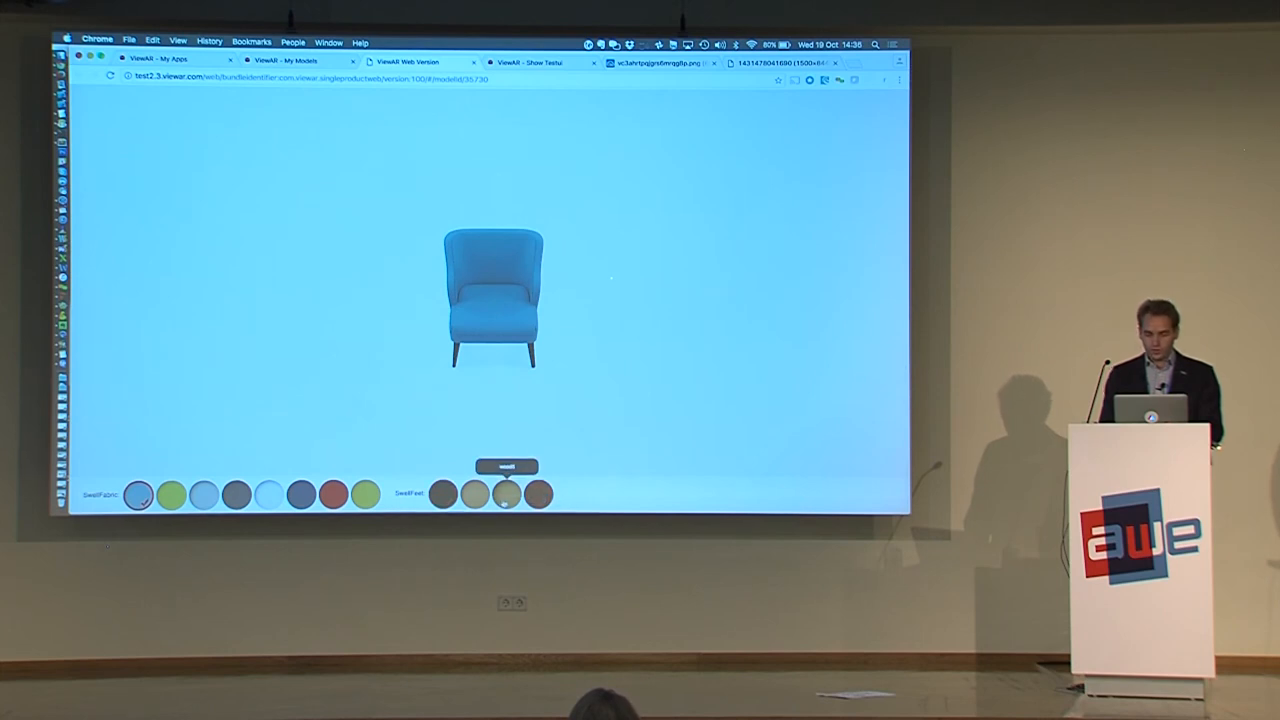
- Preview the AWE Chair with its fabric and wood colour swatches
click(268, 496)
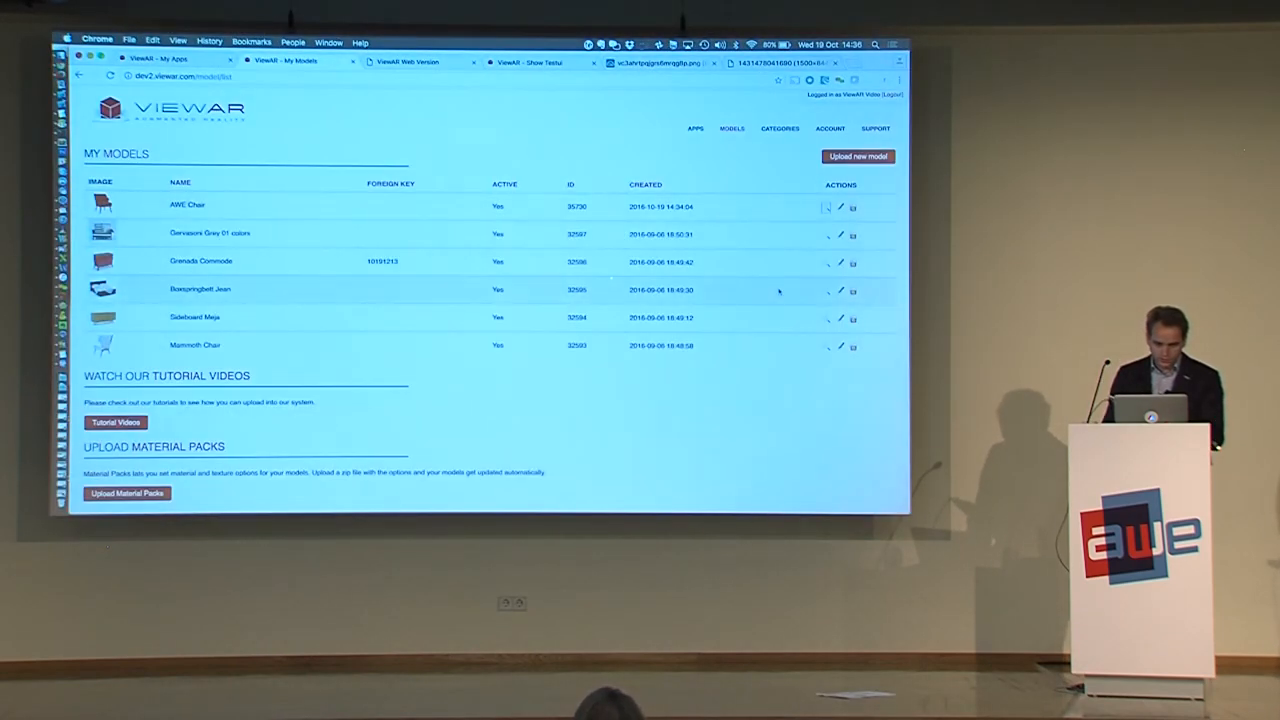
- Edit the AWE Chair, select the Test Models category and update the model
click(840, 206)
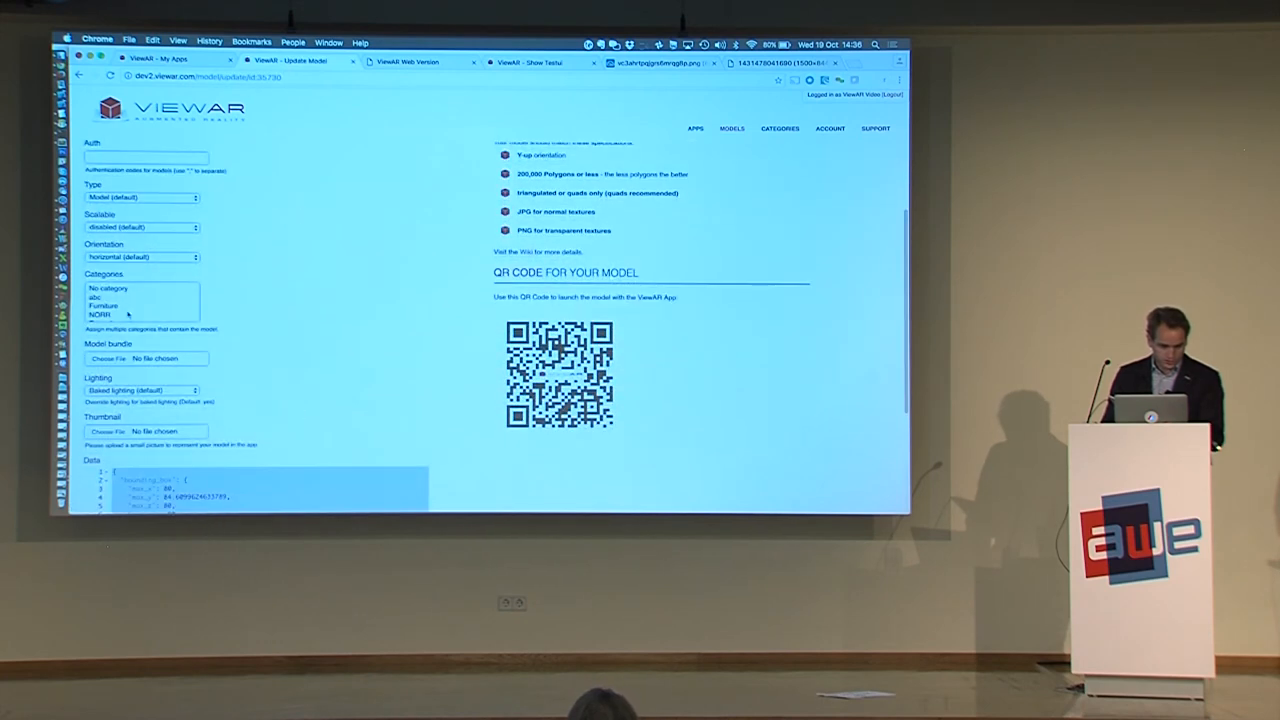
scroll(down, 3)
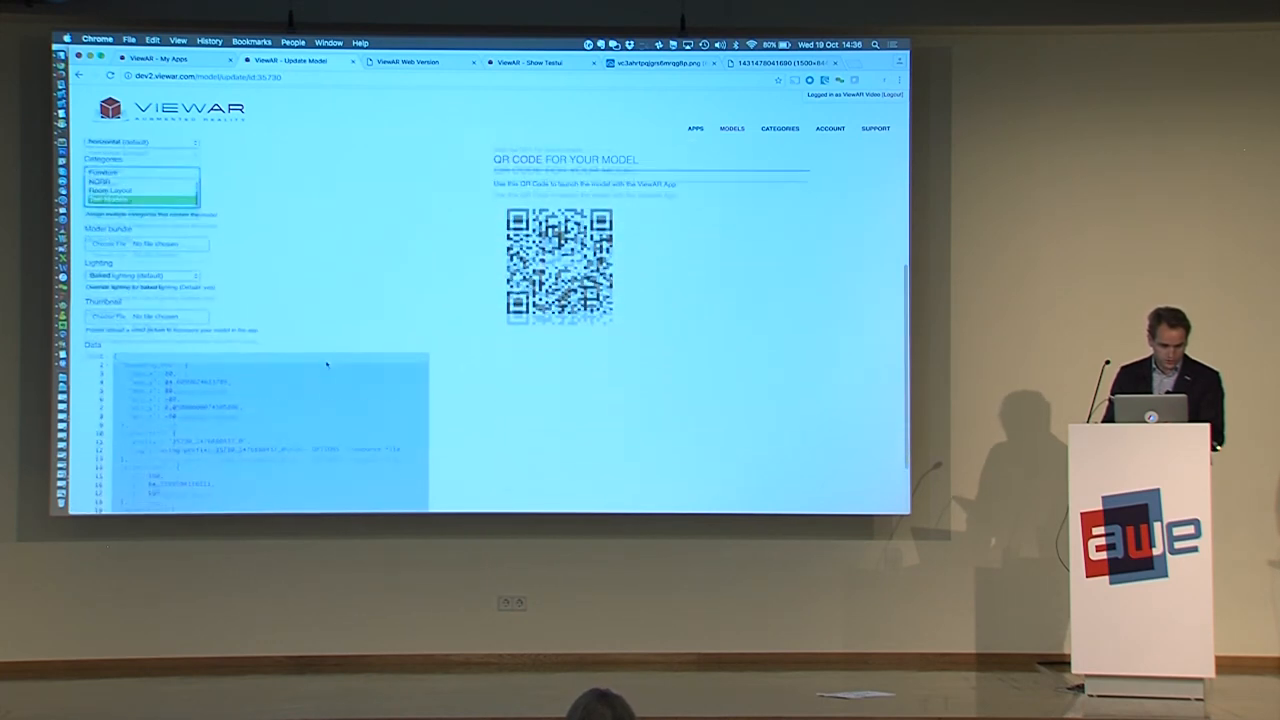
scroll(down, 3)
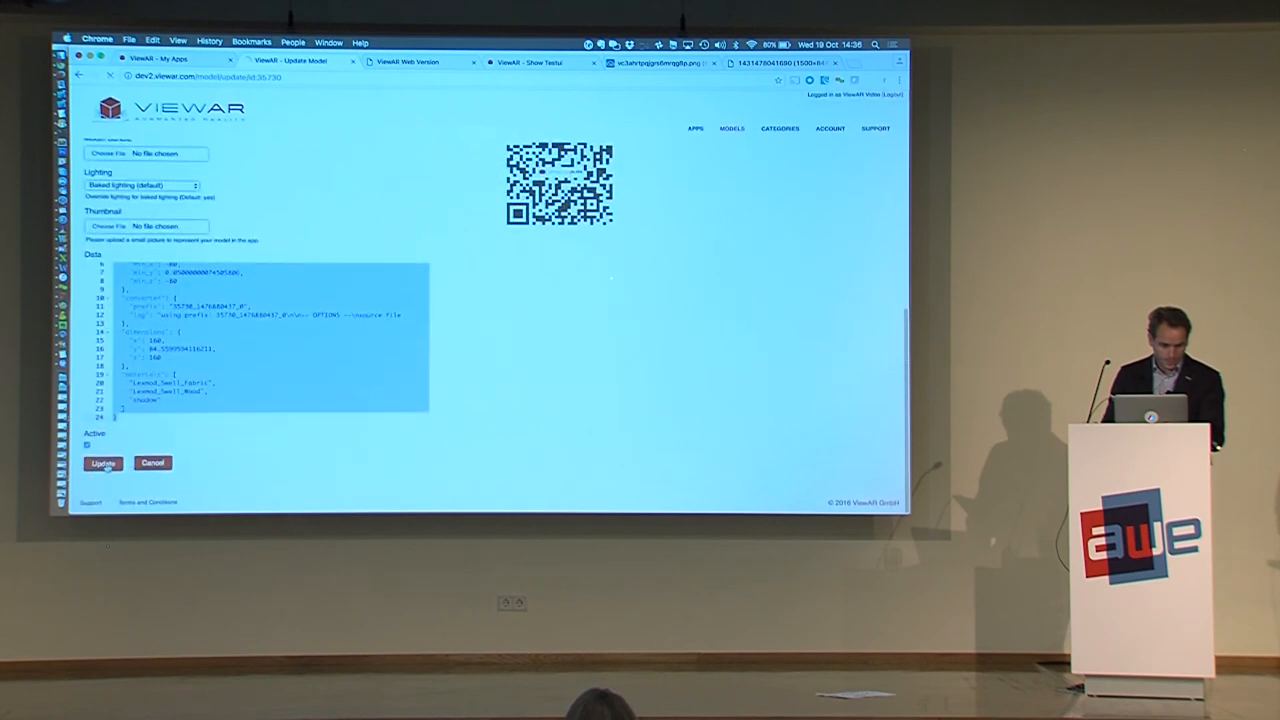
click(104, 464)
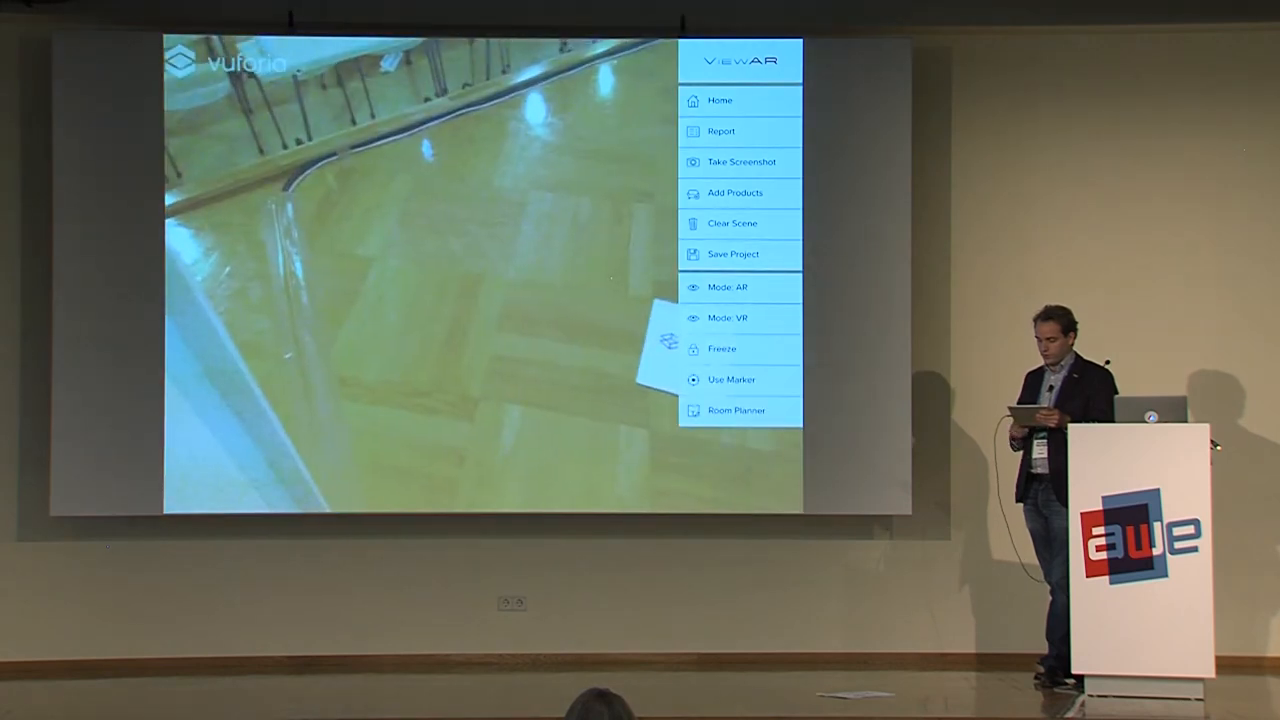
- Add the AWE Chair from Test Models to the live room and recolor its fabric red
click(736, 192)
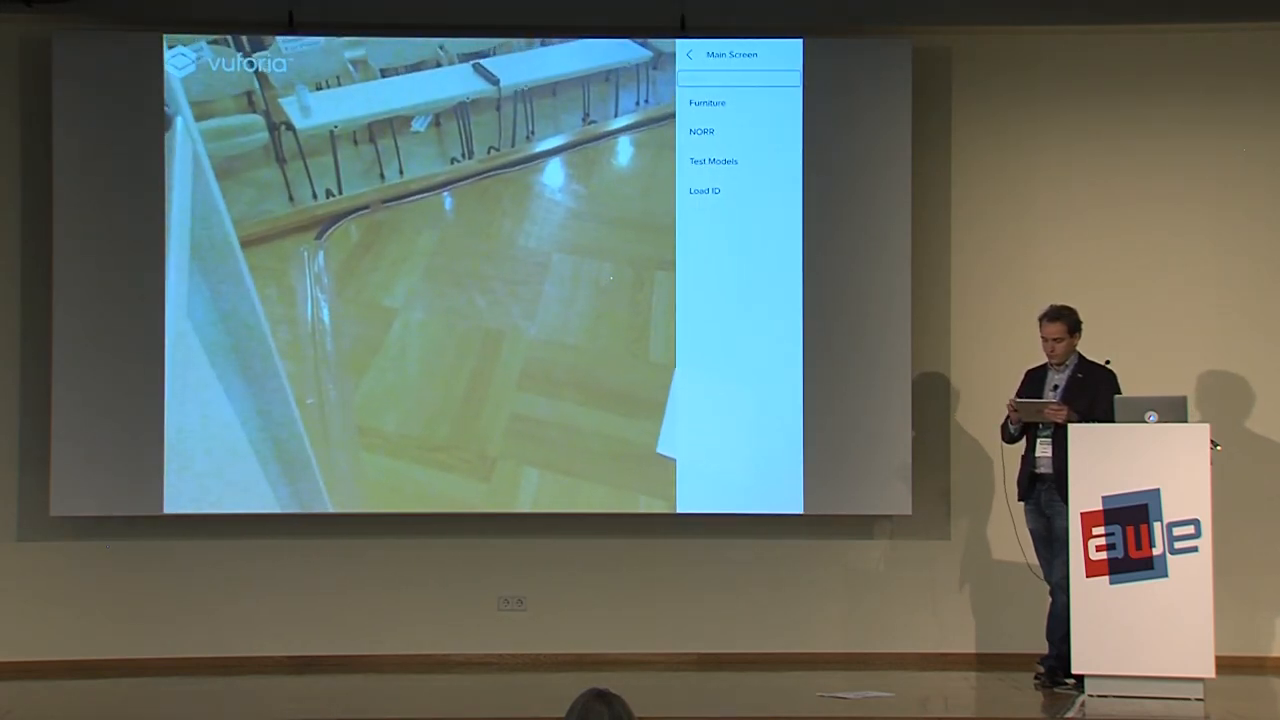
click(708, 102)
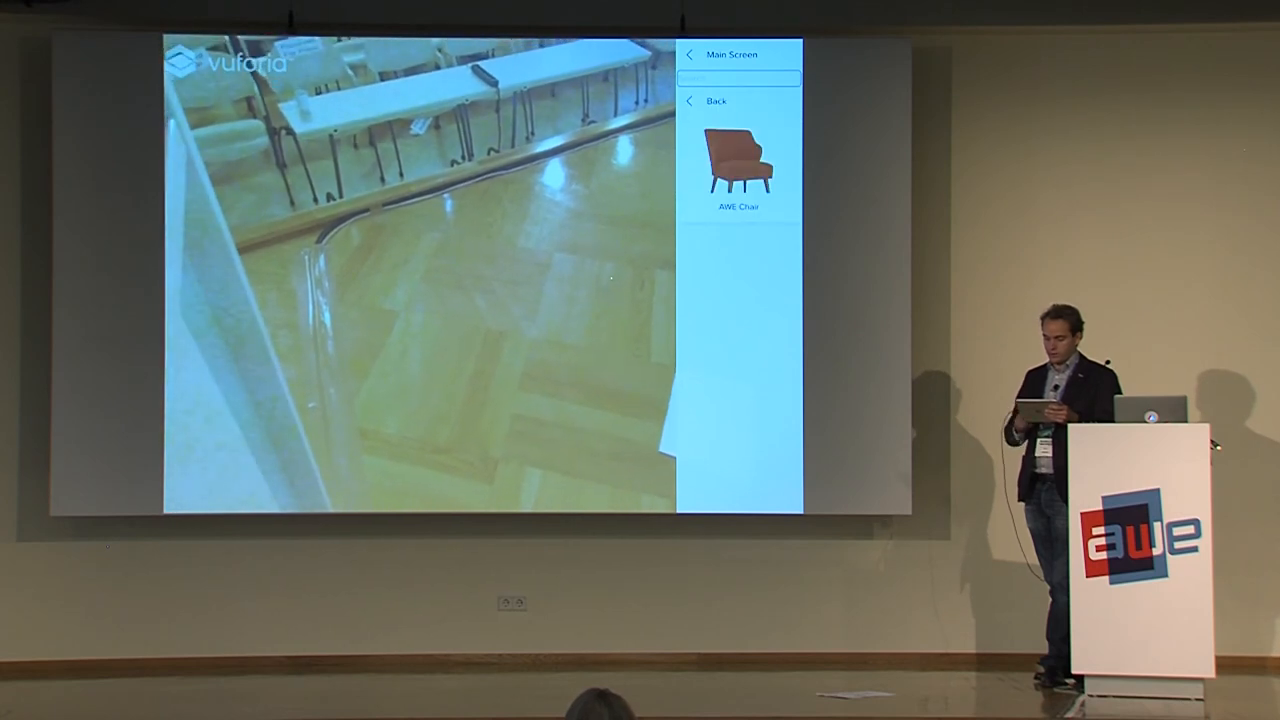
click(740, 162)
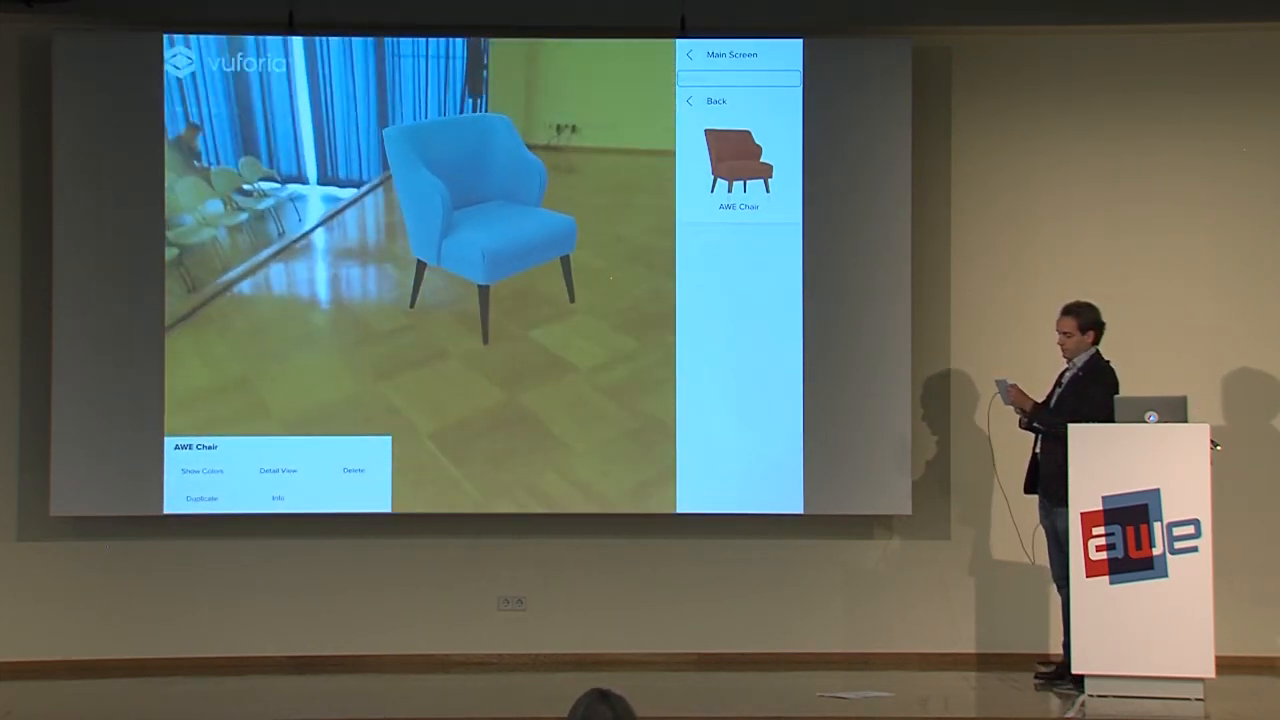
click(202, 470)
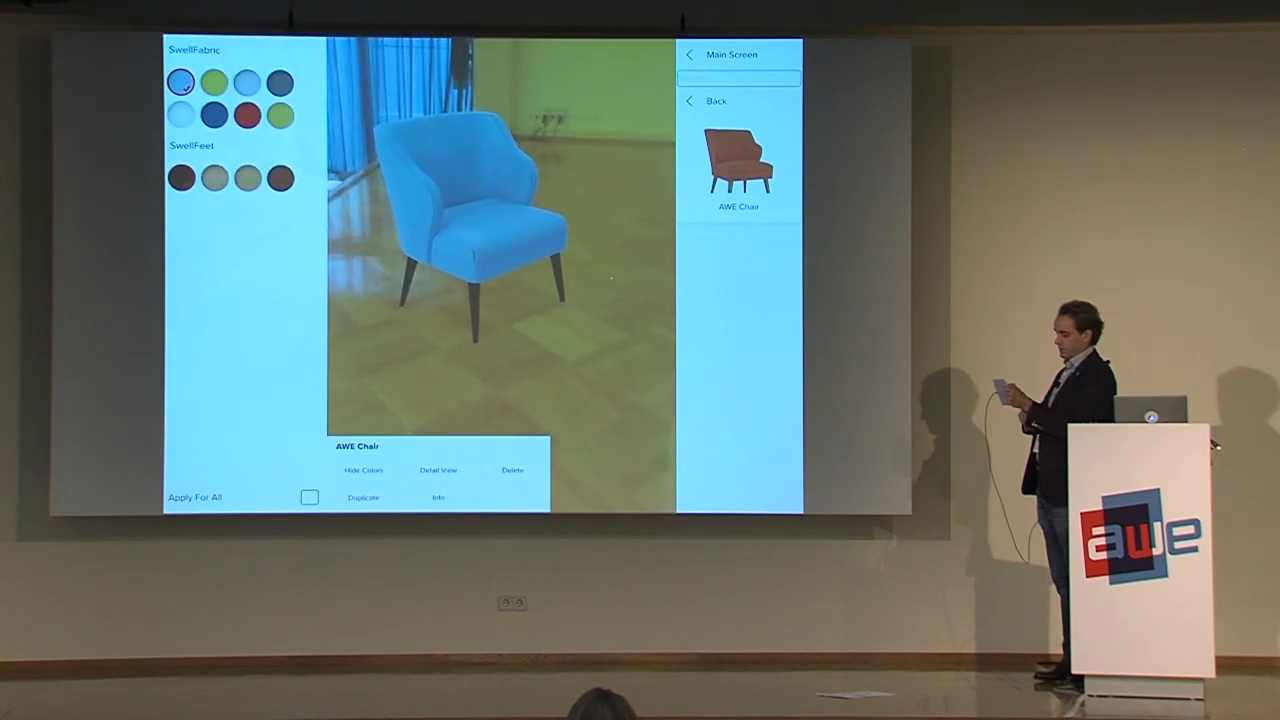
click(248, 114)
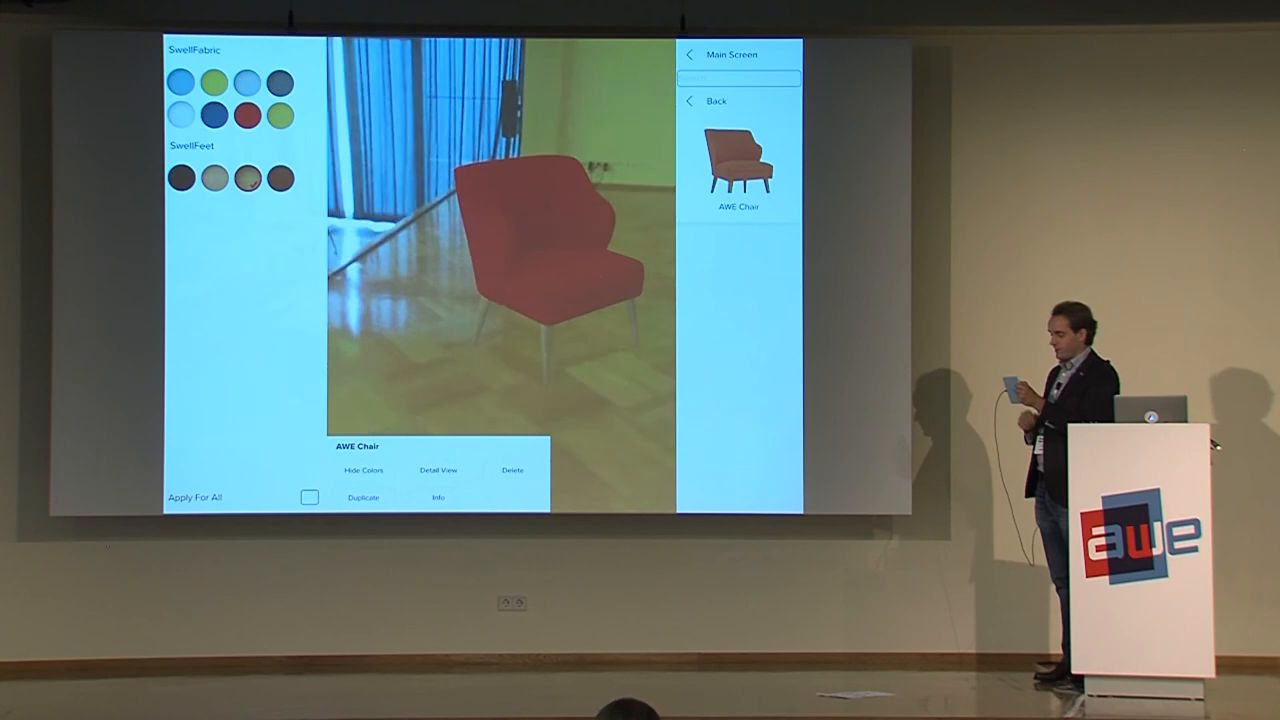
- Close the colour swatches and freeze the live camera view
click(364, 470)
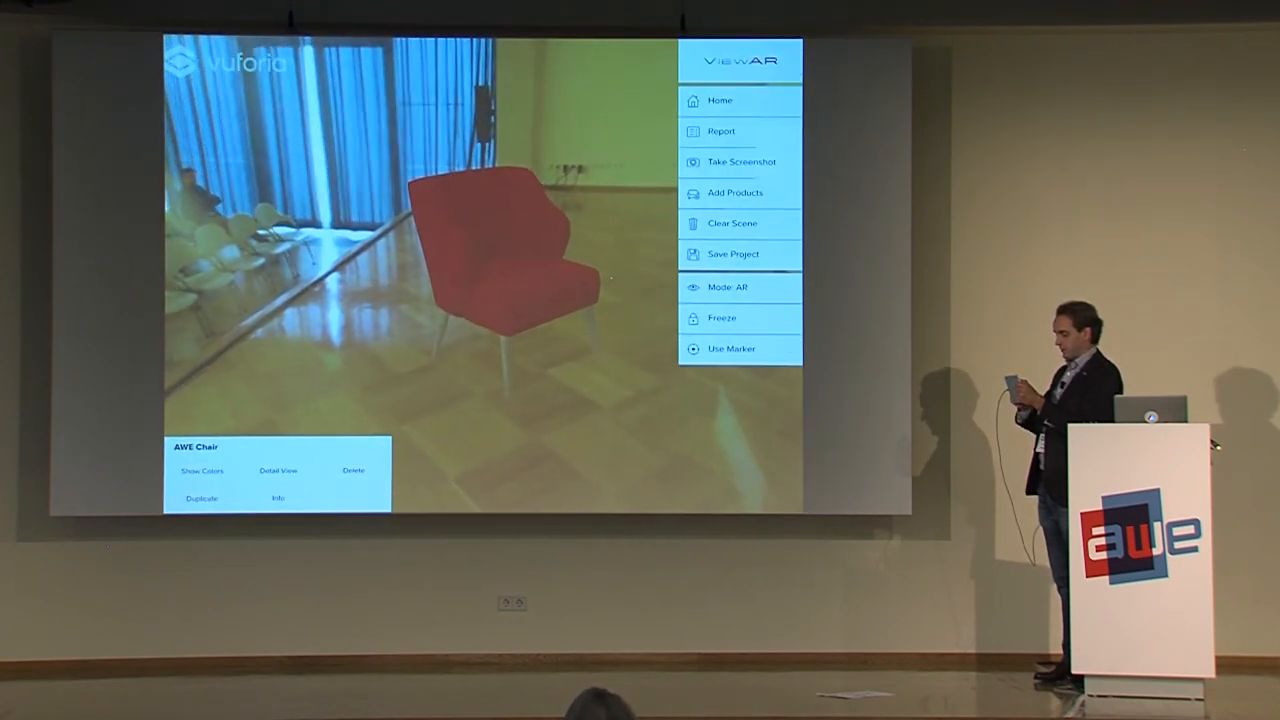
click(722, 318)
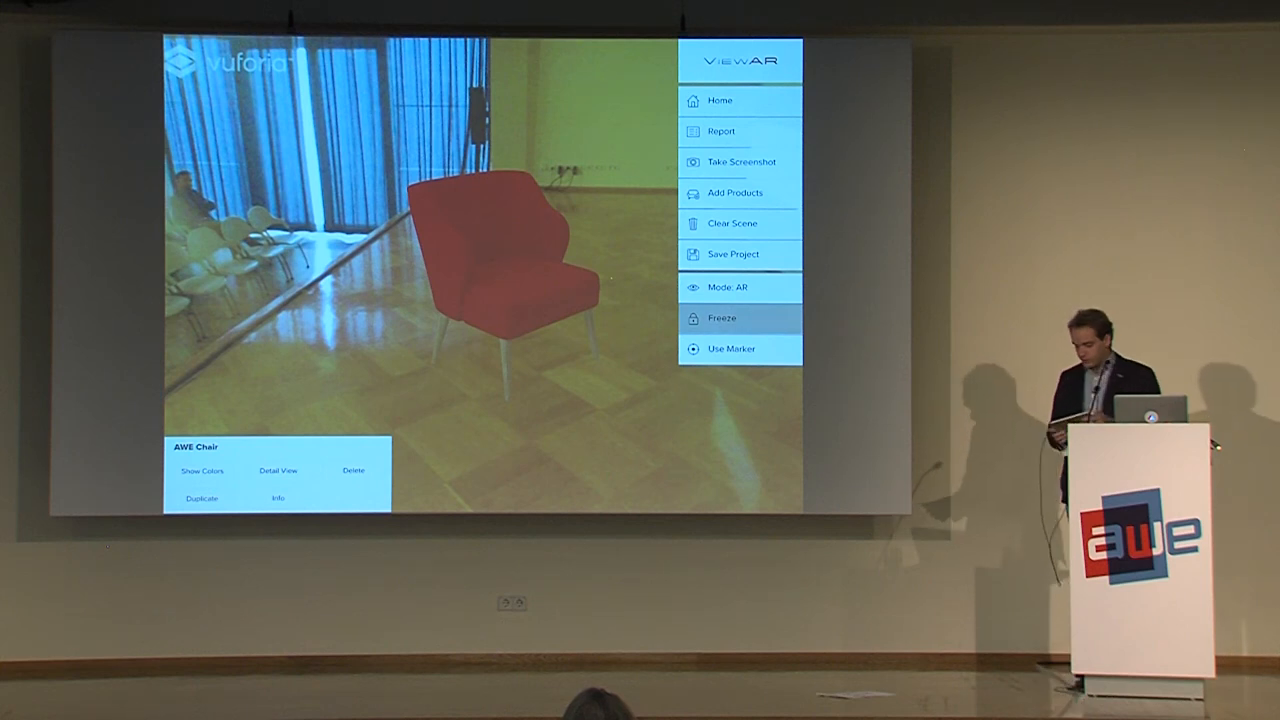
click(740, 288)
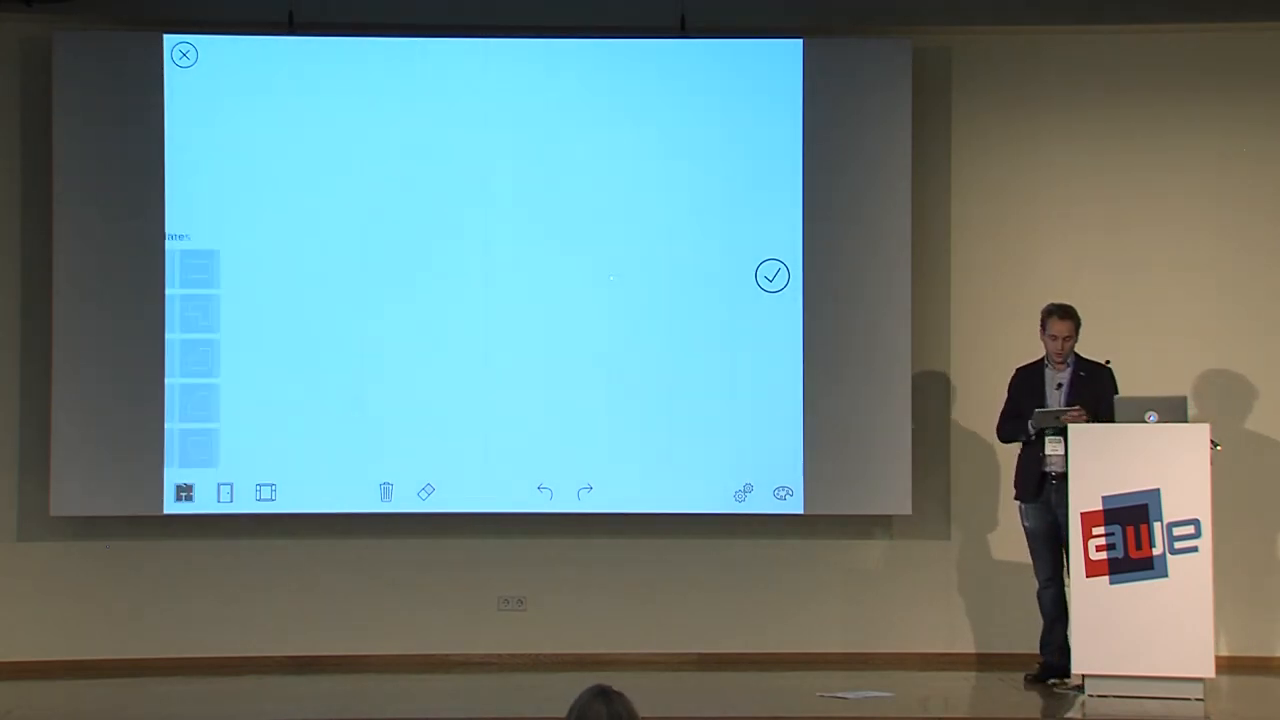
- Build a rectangular room with windows in Room Planner and confirm the plan
click(224, 492)
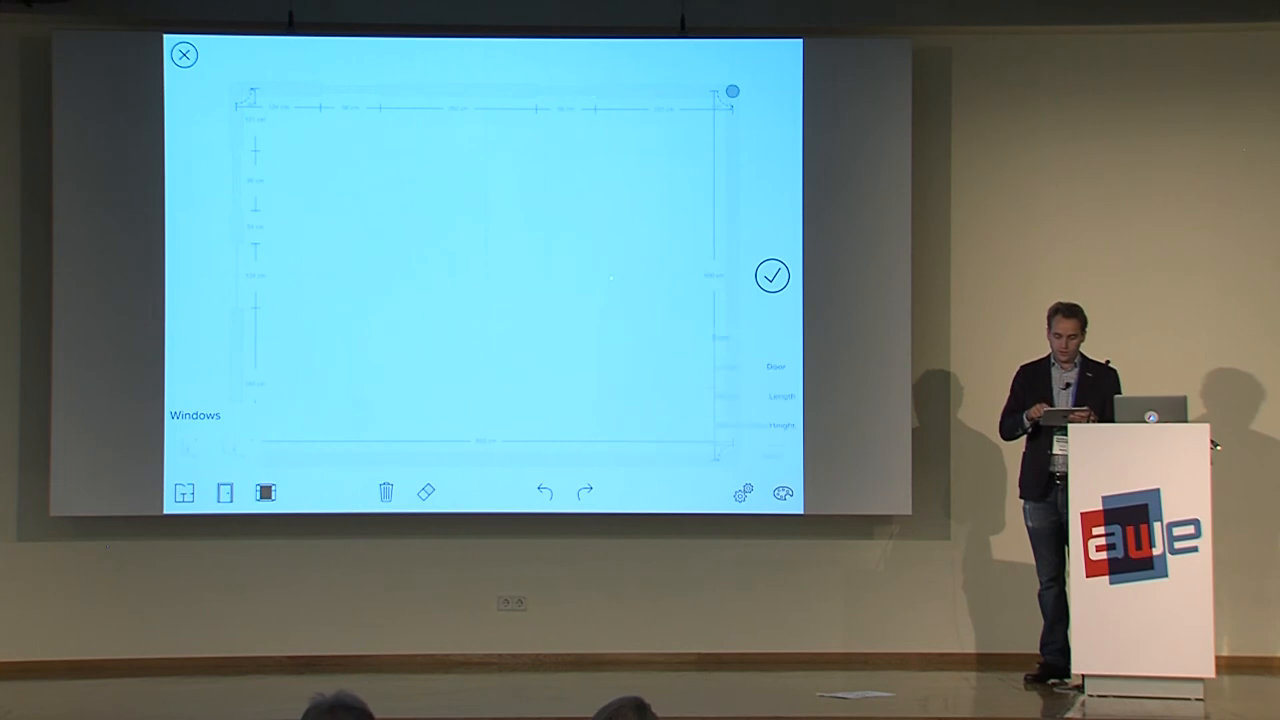
click(772, 276)
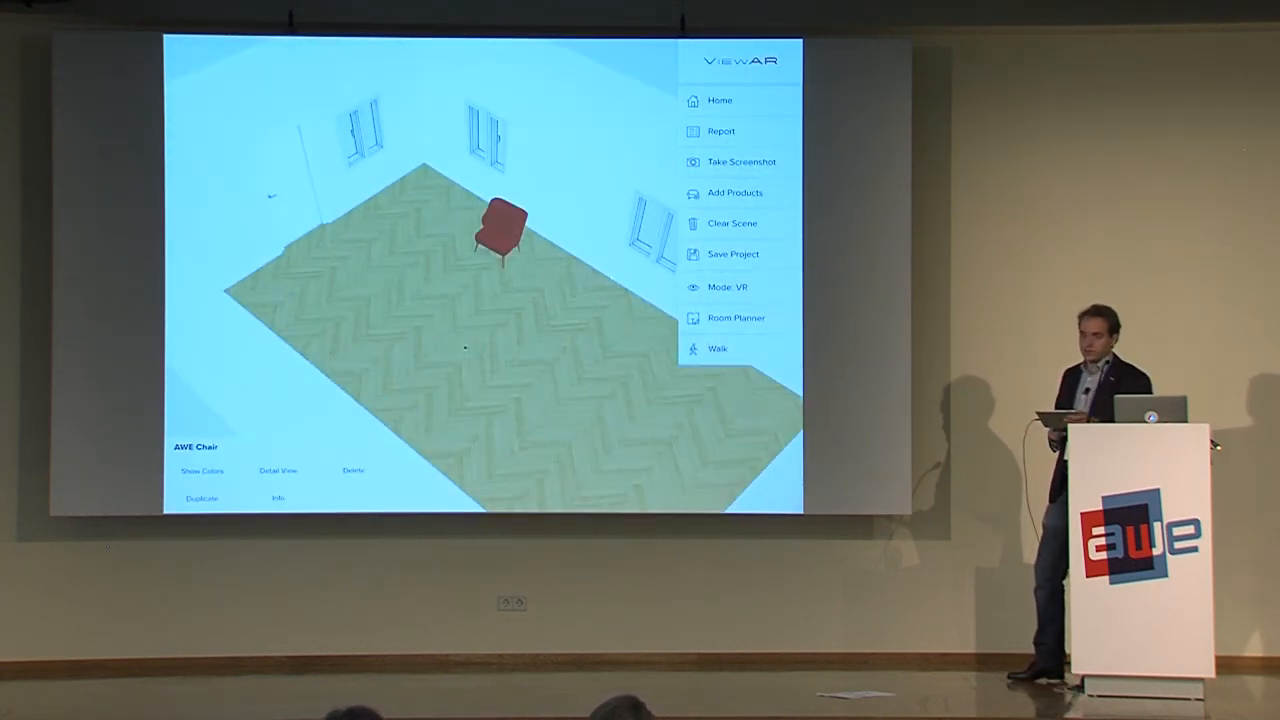
- Start Walk mode with joystick control and move up close to the red chair
click(716, 348)
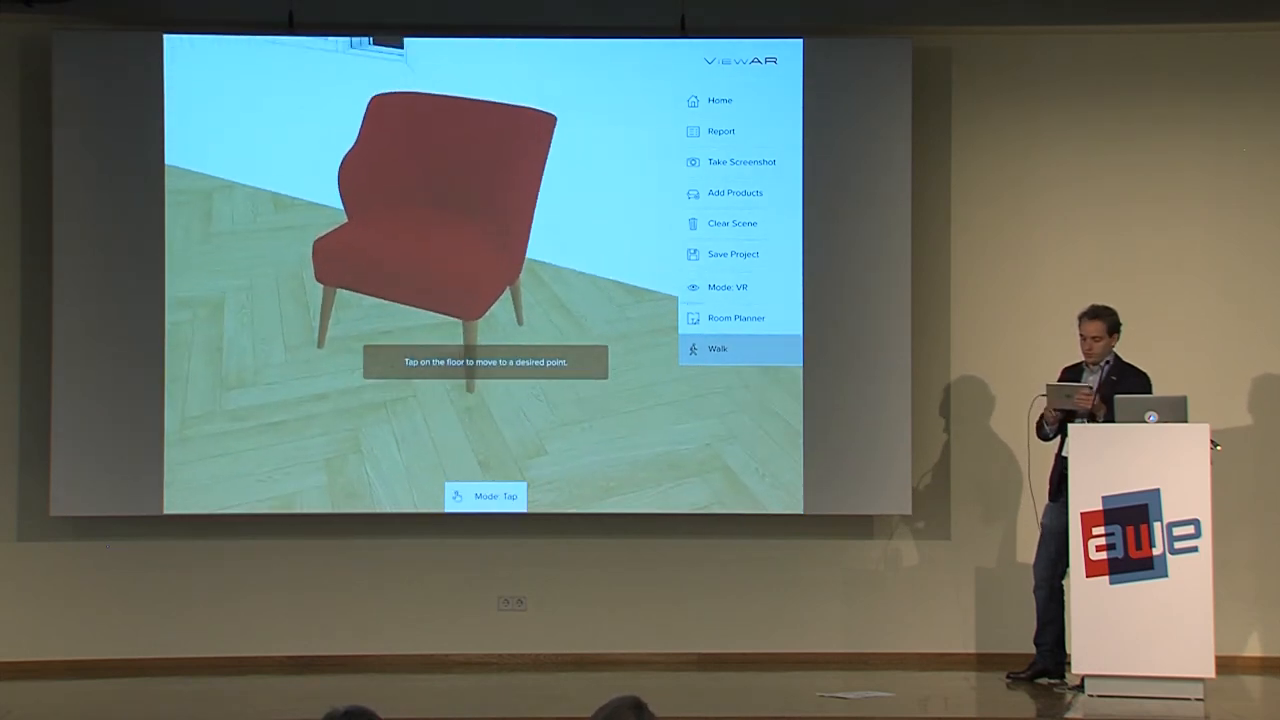
click(484, 496)
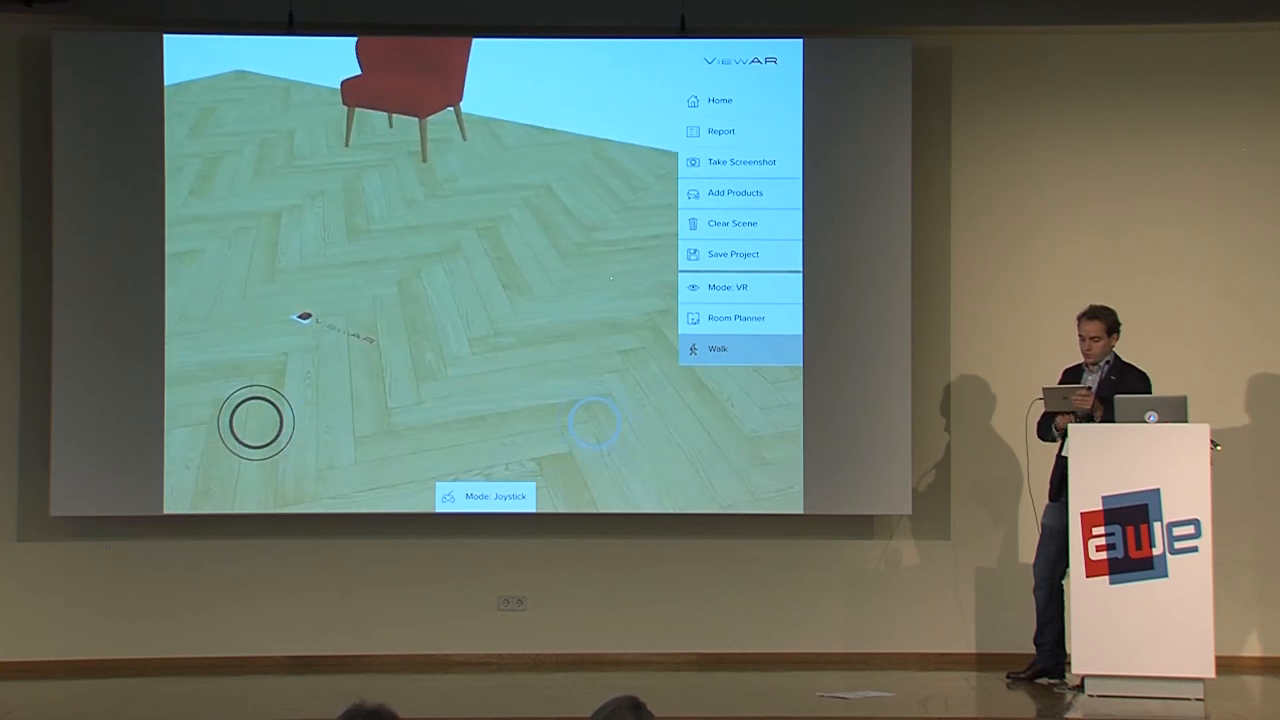
click(484, 496)
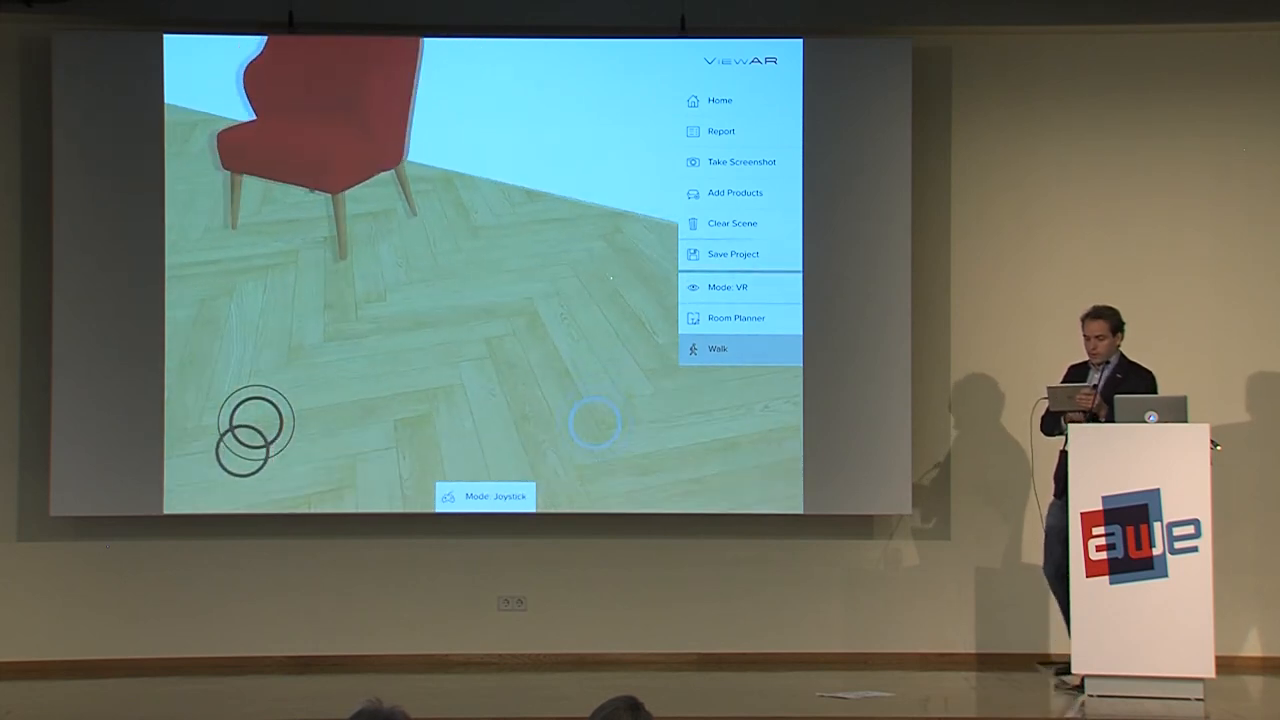
drag(250, 430, 250, 420)
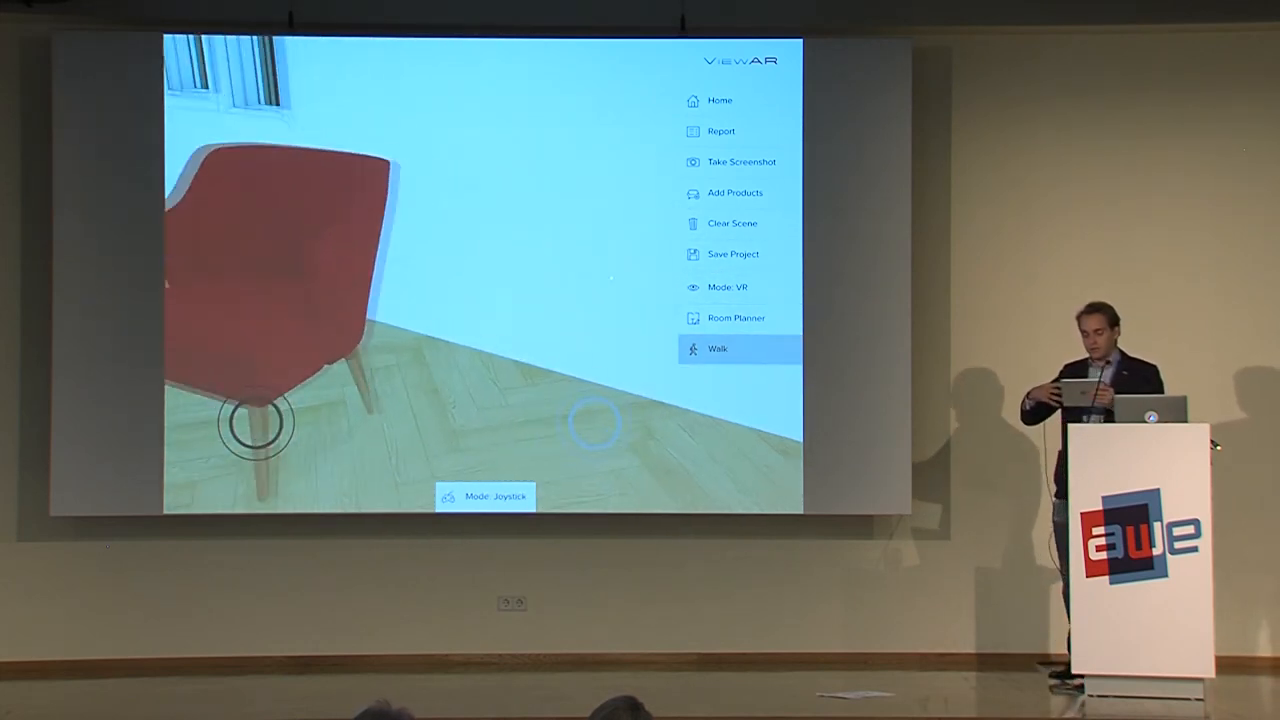